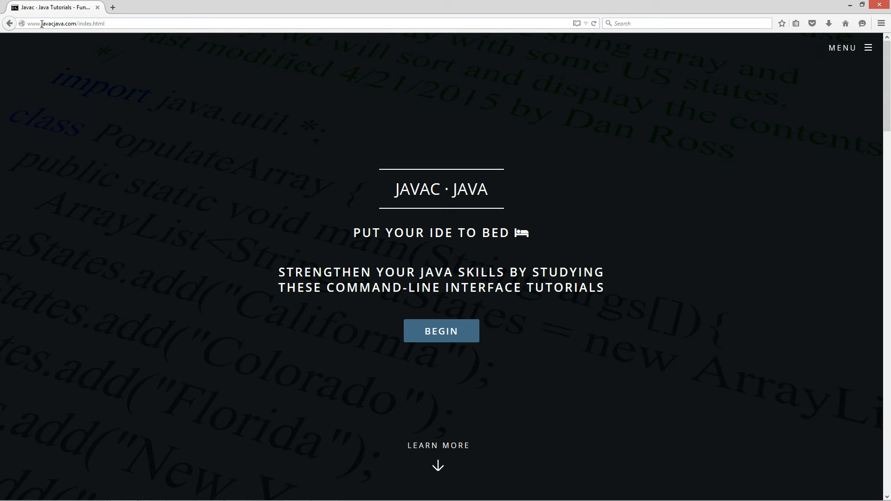
# - Open the javacjava.com tutorials list with BEGIN and scroll through it
pyautogui.click(441, 331)
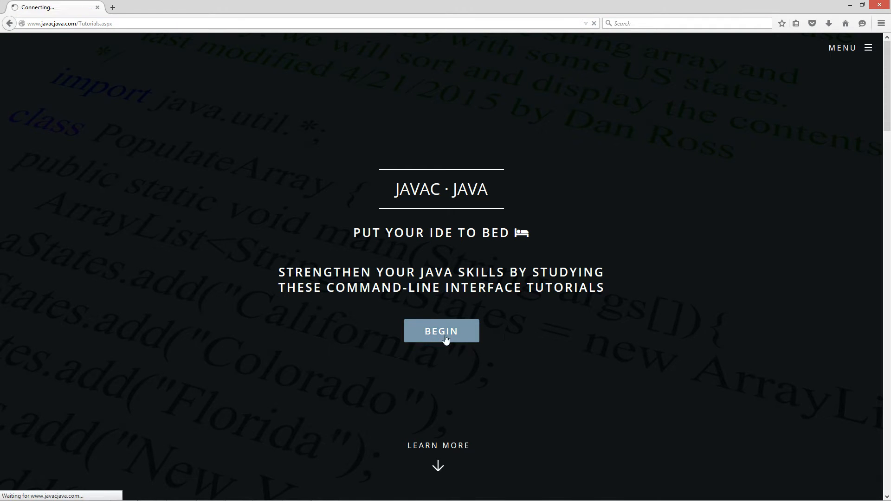
pyautogui.click(441, 331)
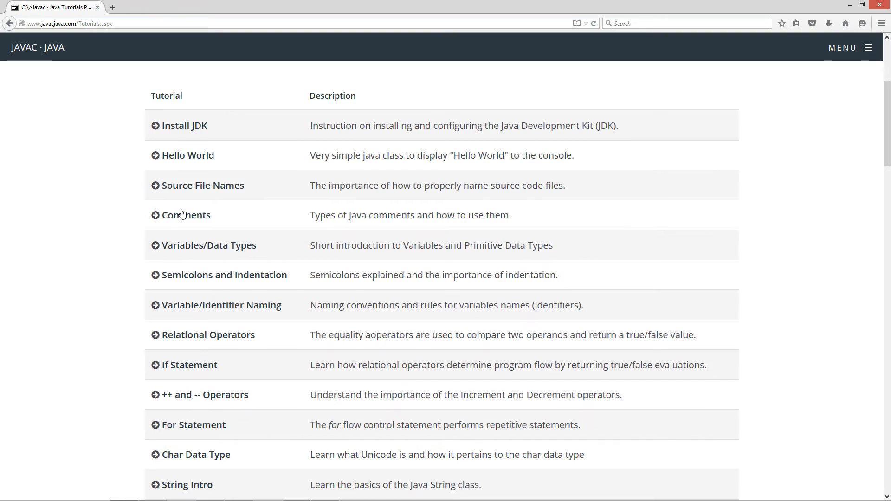
pyautogui.scroll(-3)
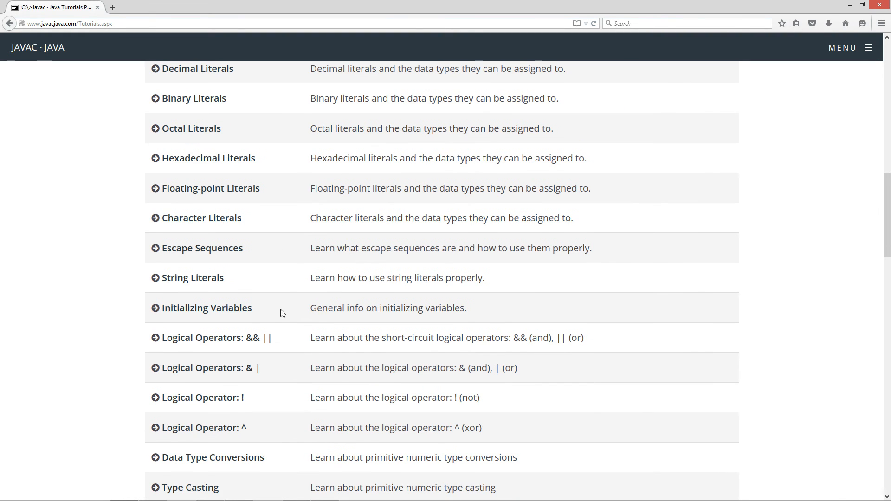
pyautogui.scroll(-3)
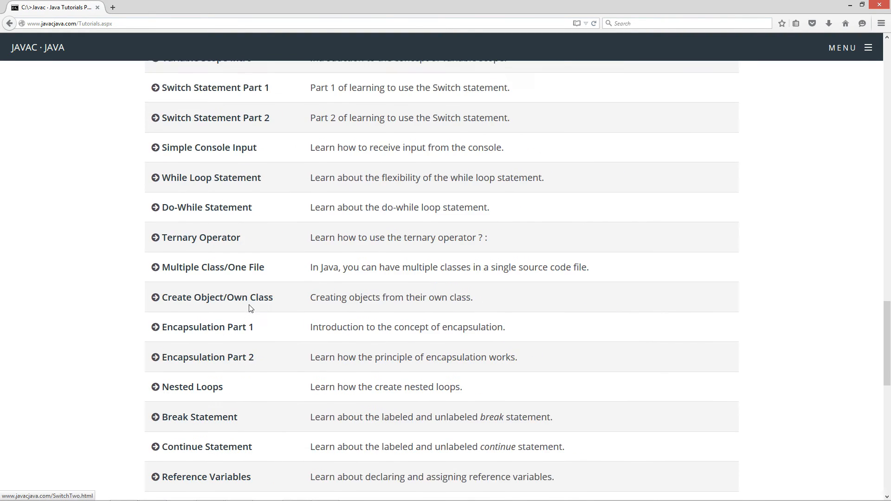
pyautogui.scroll(-3)
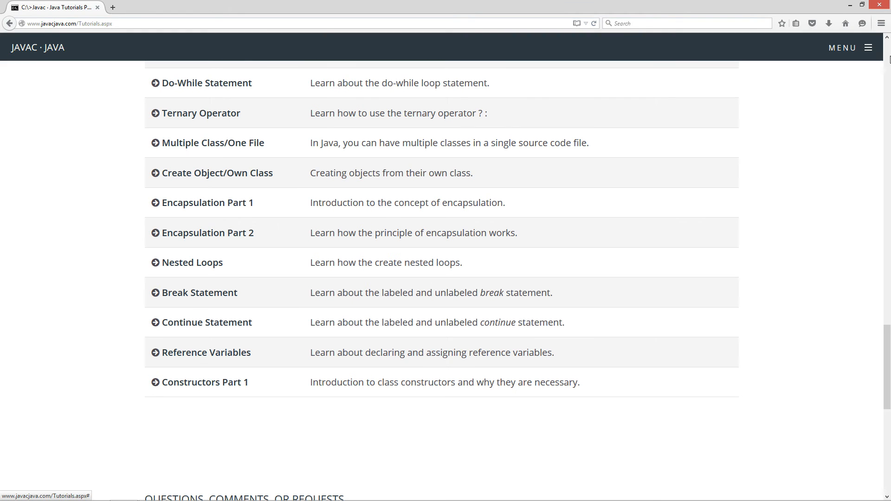
# - Go to the Java OOP Tutorials listing and scroll down to Constructors Part 1
pyautogui.click(846, 47)
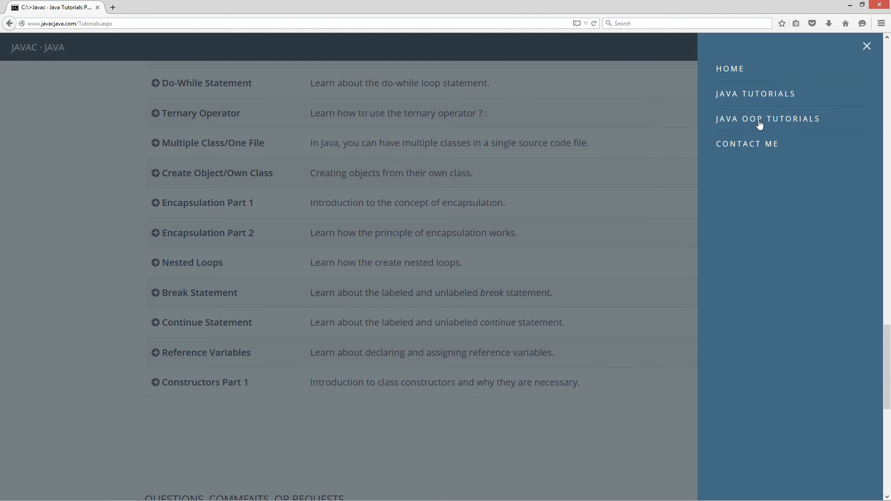
pyautogui.moveTo(802, 122)
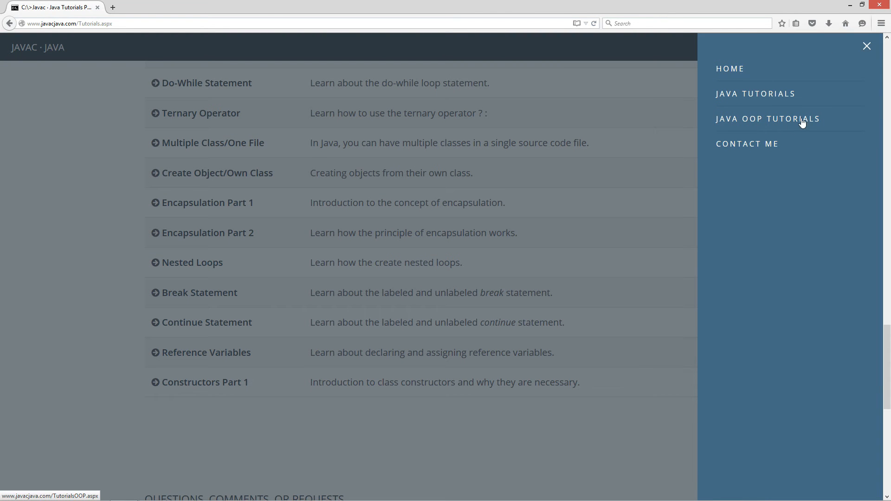
pyautogui.click(768, 118)
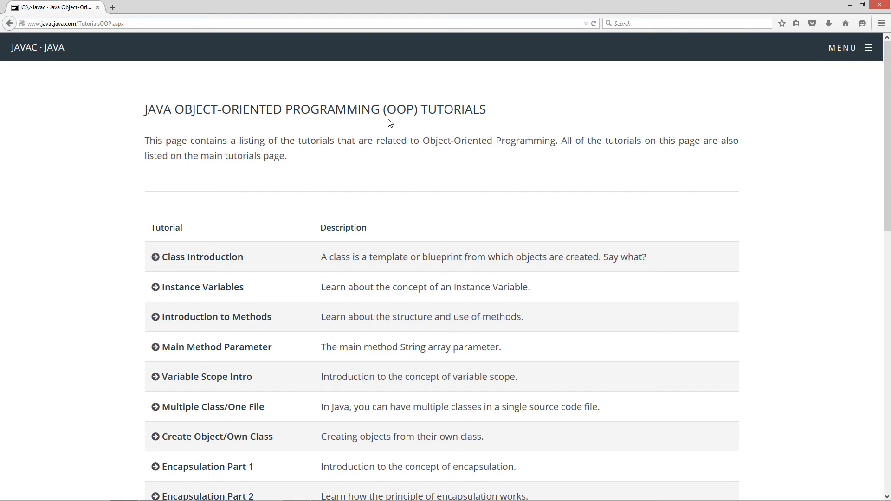
pyautogui.scroll(-3)
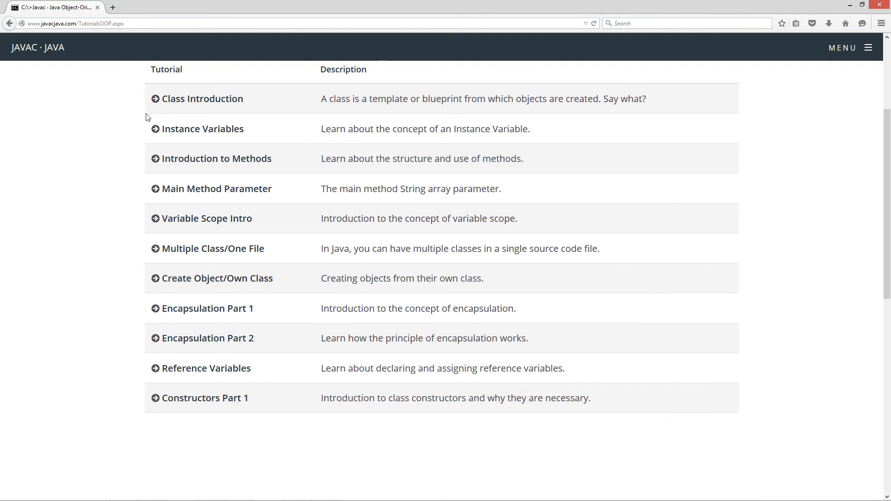
pyautogui.scroll(3)
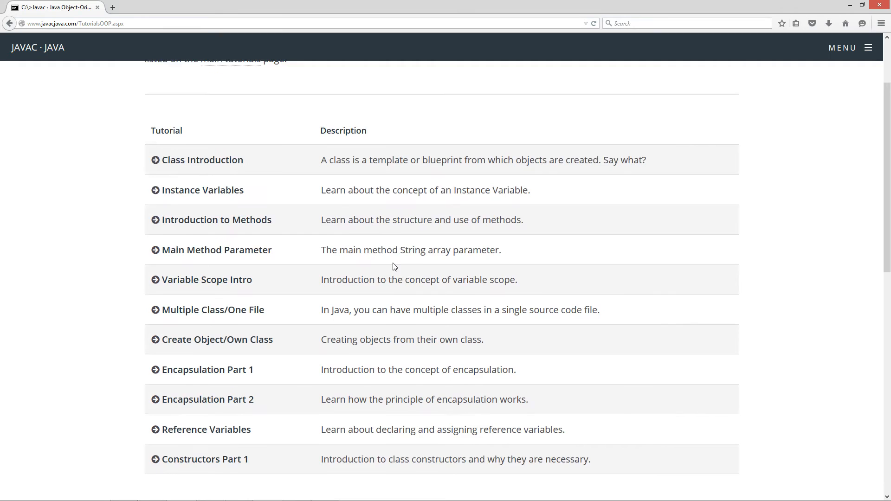
pyautogui.scroll(3)
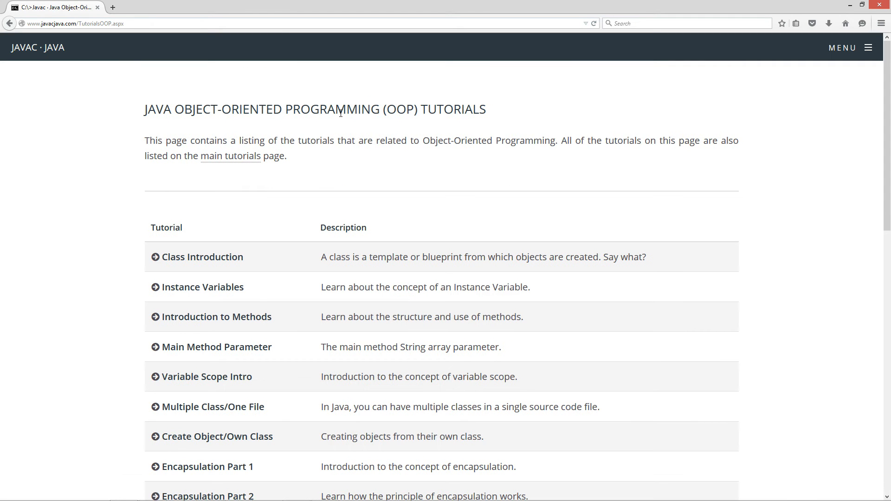
pyautogui.scroll(-3)
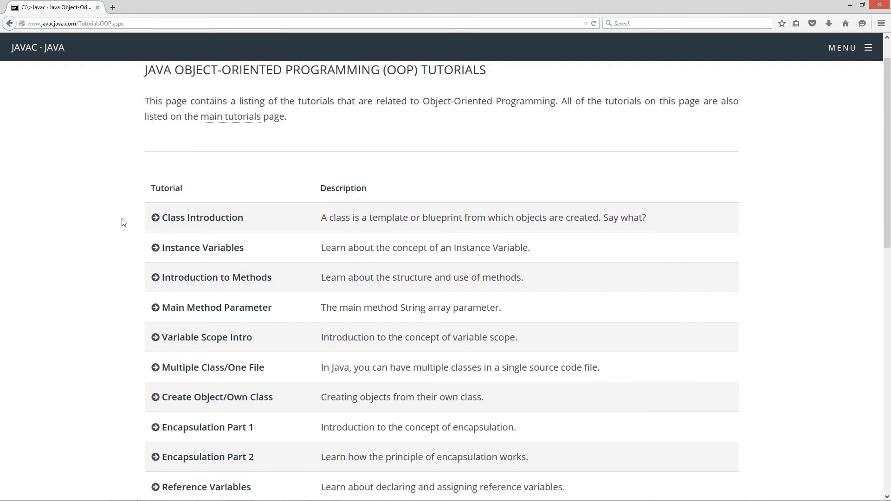
pyautogui.scroll(-3)
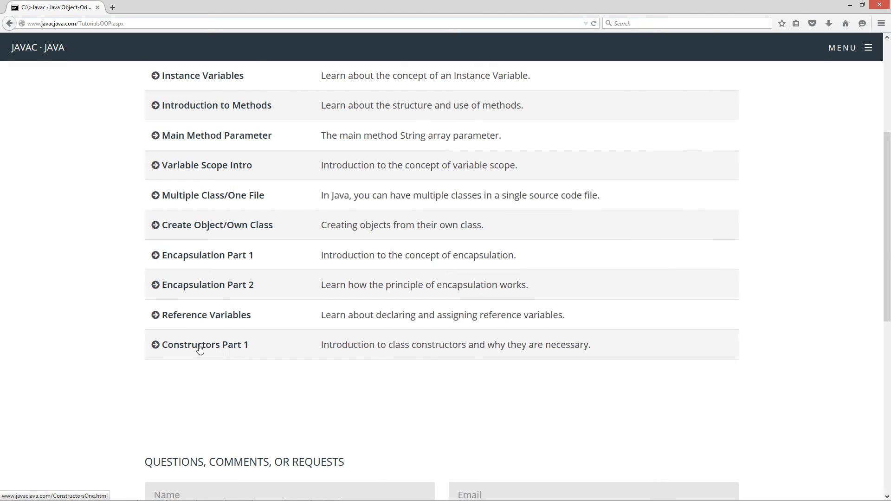
# - Open Constructors Part 1 and highlight the class keyword, body and name in its structure
pyautogui.click(205, 344)
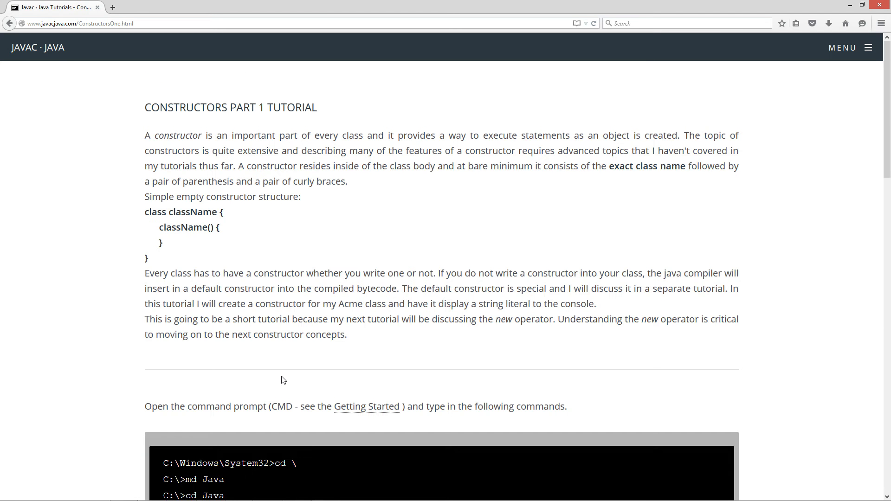
pyautogui.moveTo(94, 274)
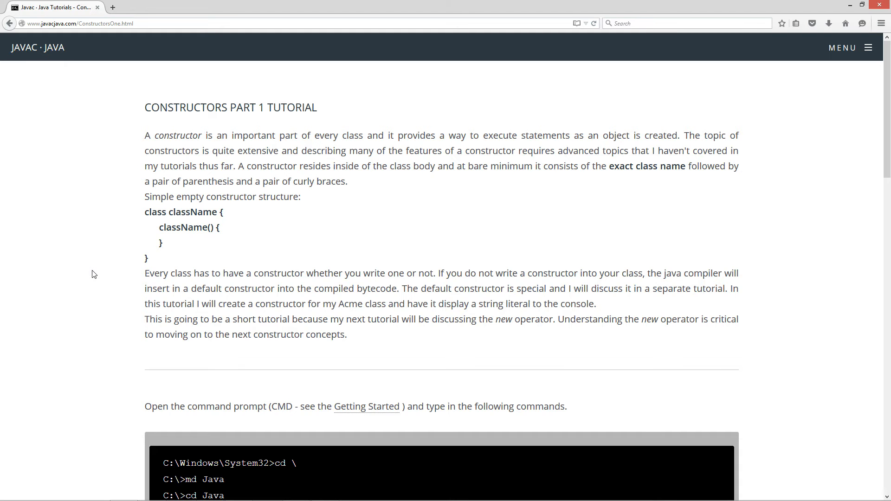
pyautogui.moveTo(228, 194)
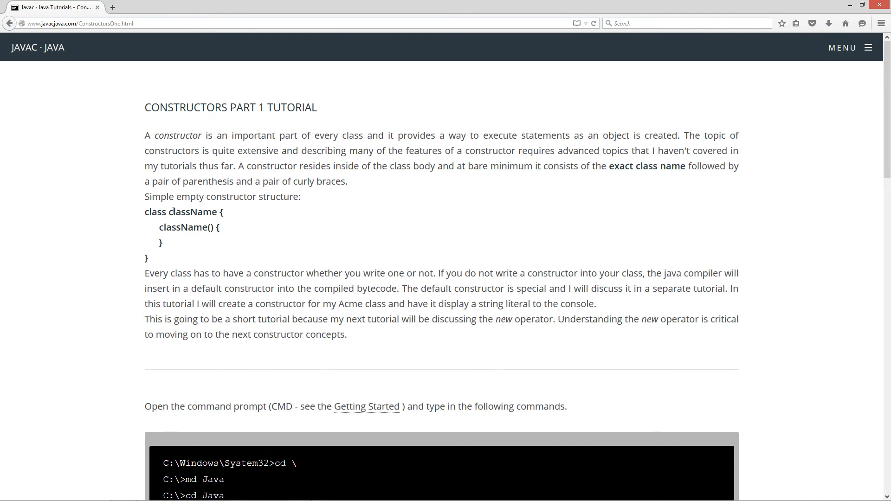
pyautogui.doubleClick(155, 213)
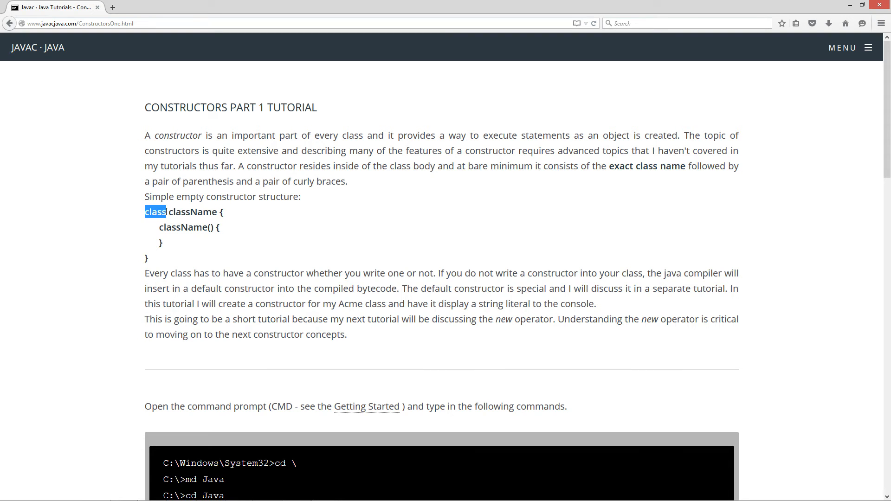
pyautogui.doubleClick(192, 212)
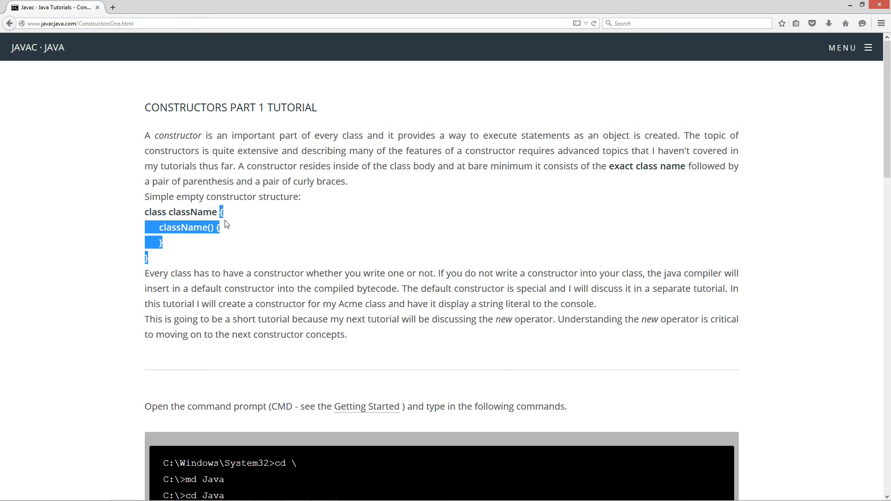
pyautogui.click(165, 238)
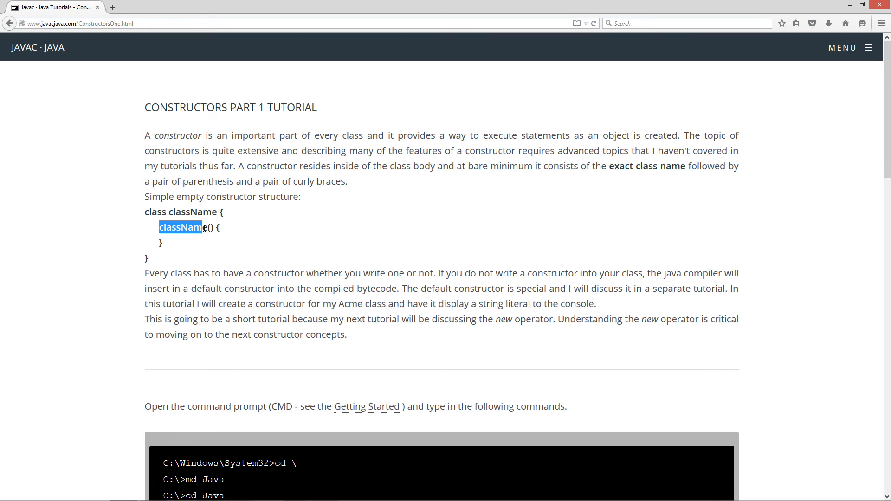
pyautogui.doubleClick(190, 212)
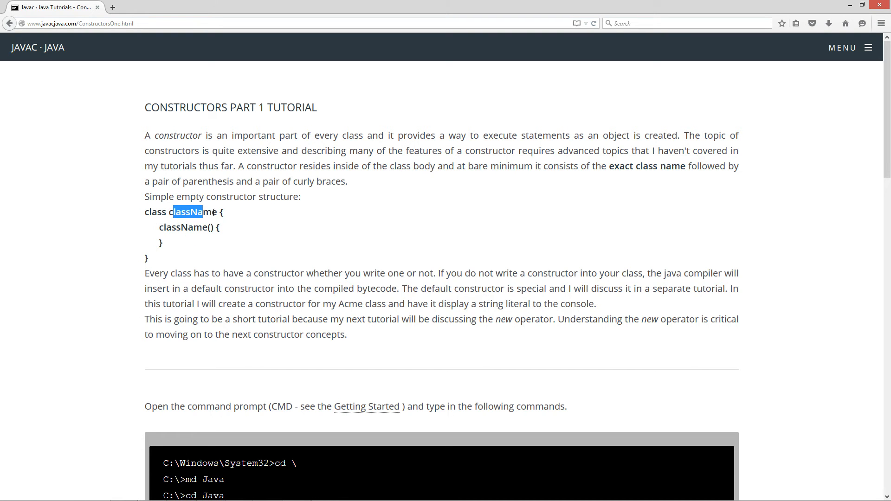
pyautogui.click(190, 242)
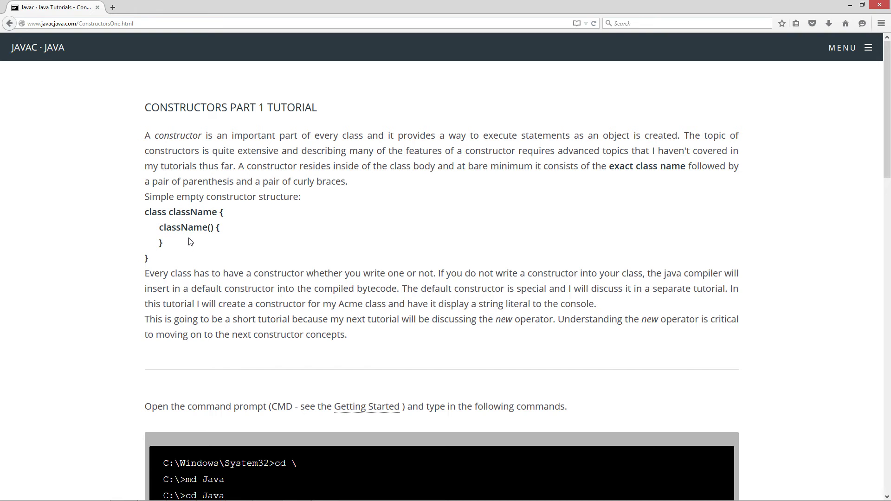
pyautogui.doubleClick(210, 227)
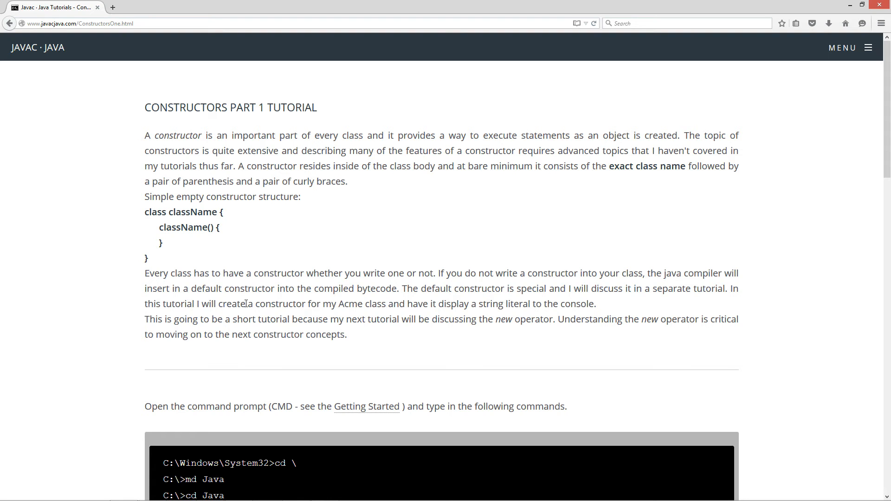
pyautogui.moveTo(543, 309)
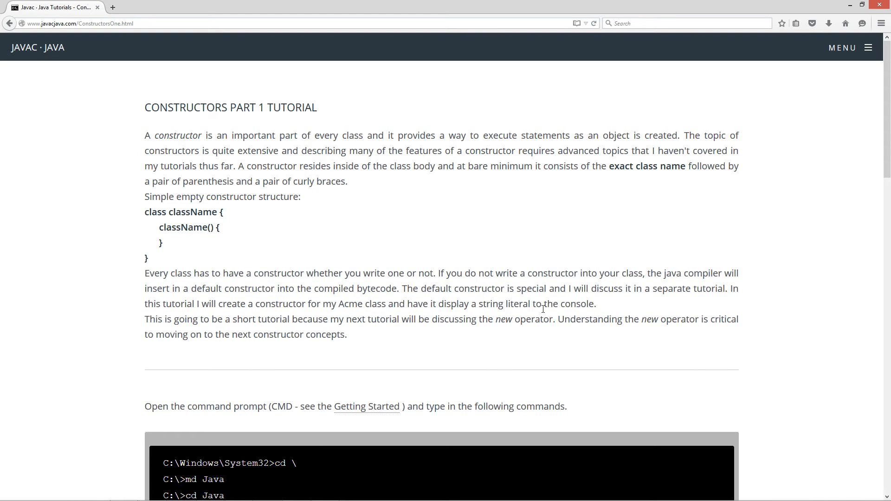
pyautogui.moveTo(633, 314)
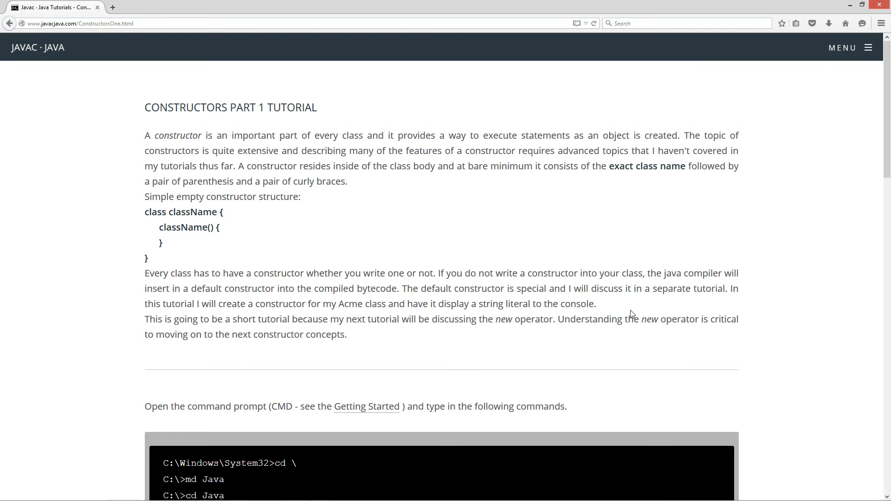
pyautogui.moveTo(401, 313)
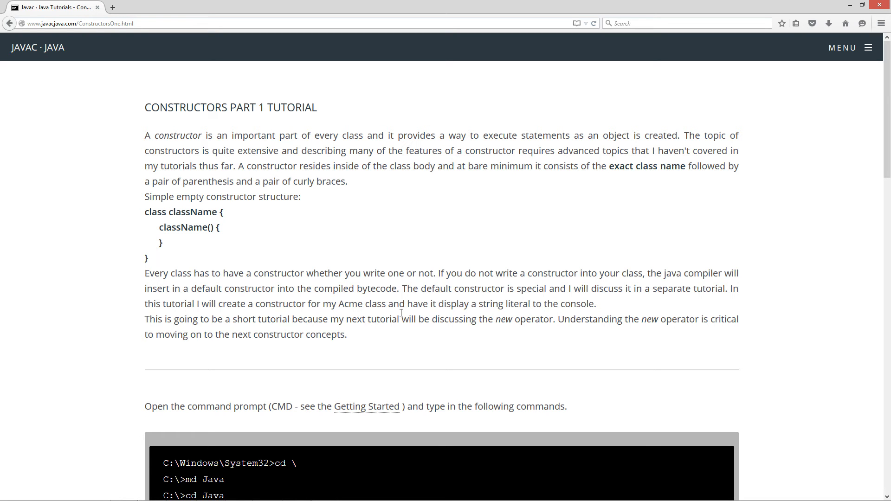
pyautogui.moveTo(422, 344)
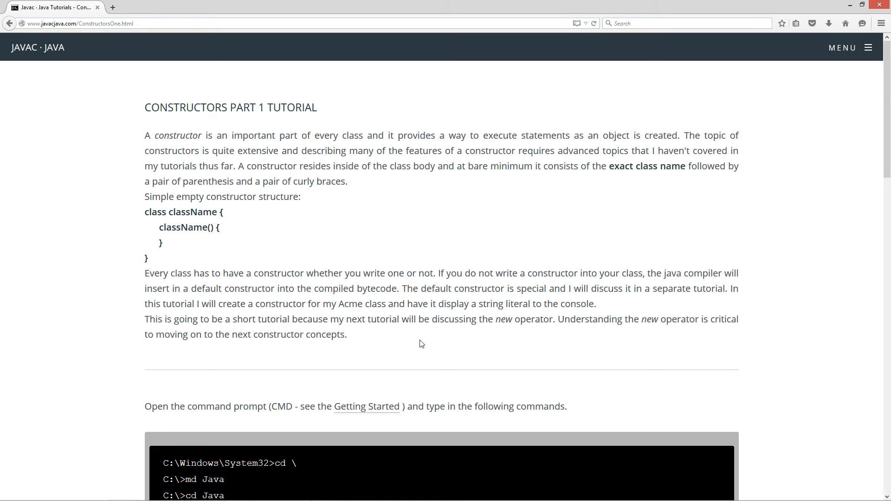
pyautogui.moveTo(497, 320)
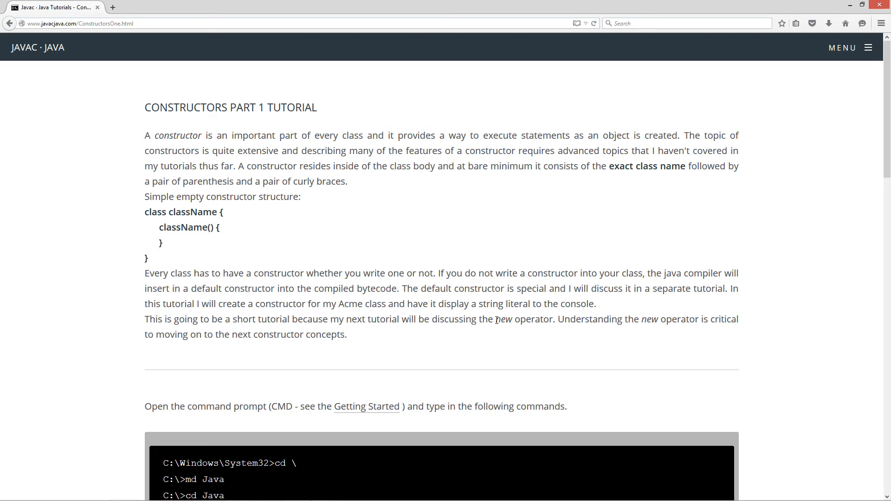
pyautogui.doubleClick(502, 319)
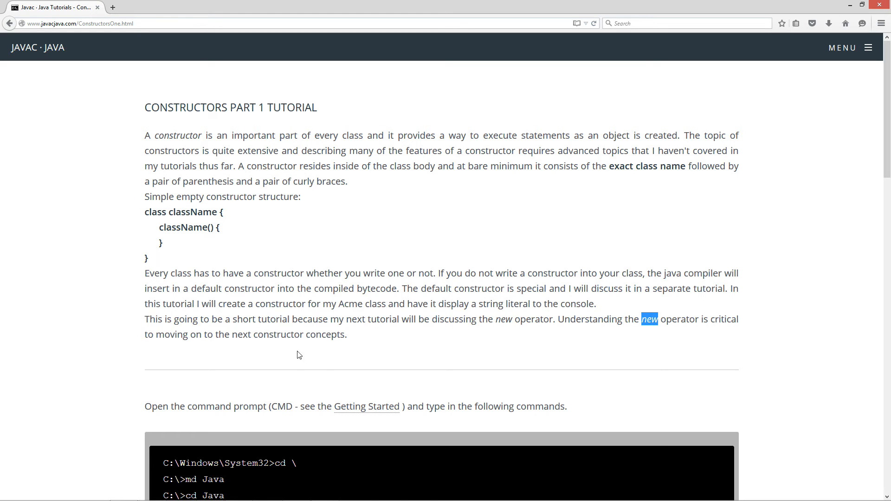
pyautogui.moveTo(384, 354)
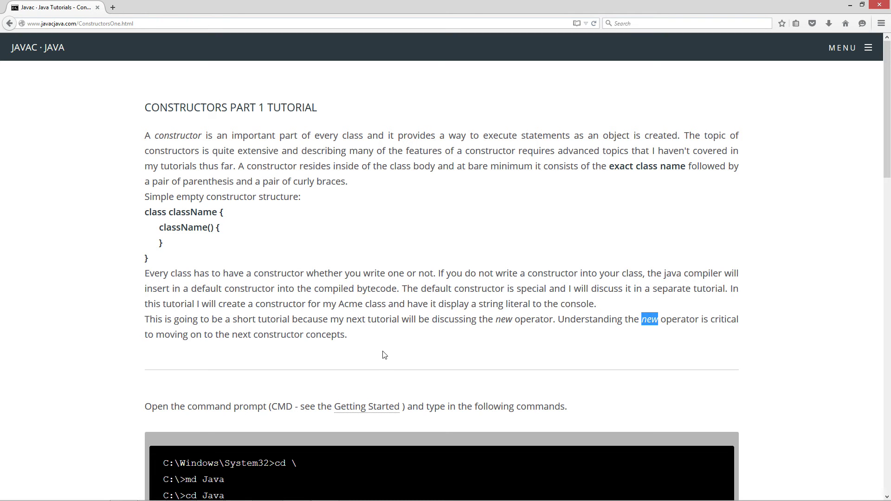
# - Copy the ConstructorsOne example code, then launch Command Prompt from a cmd search
pyautogui.scroll(-3)
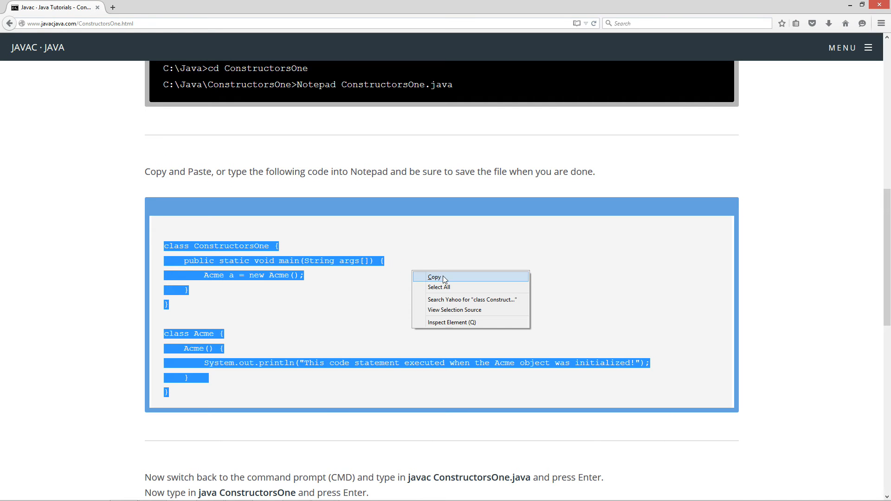
pyautogui.click(435, 278)
pyautogui.write('c')
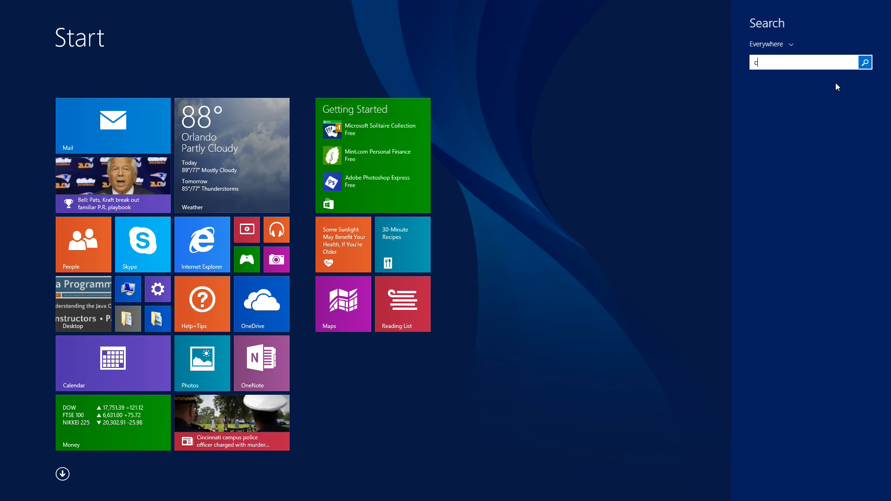
pyautogui.write('md')
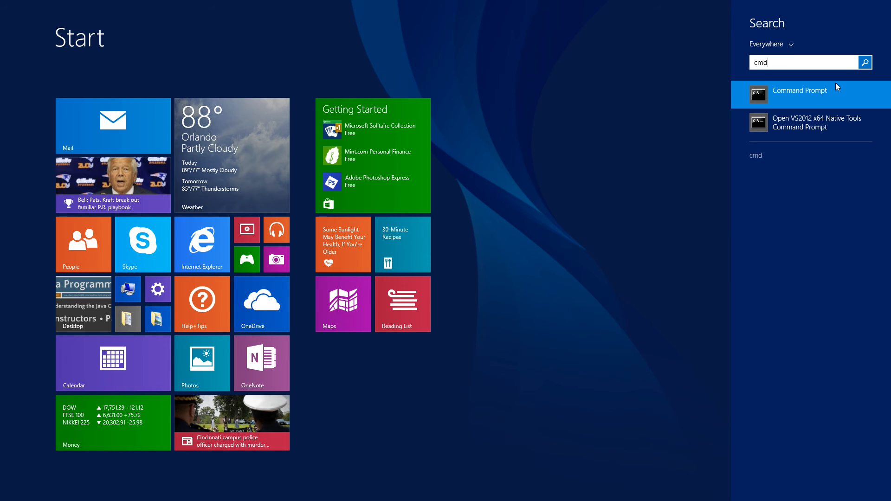
pyautogui.click(800, 90)
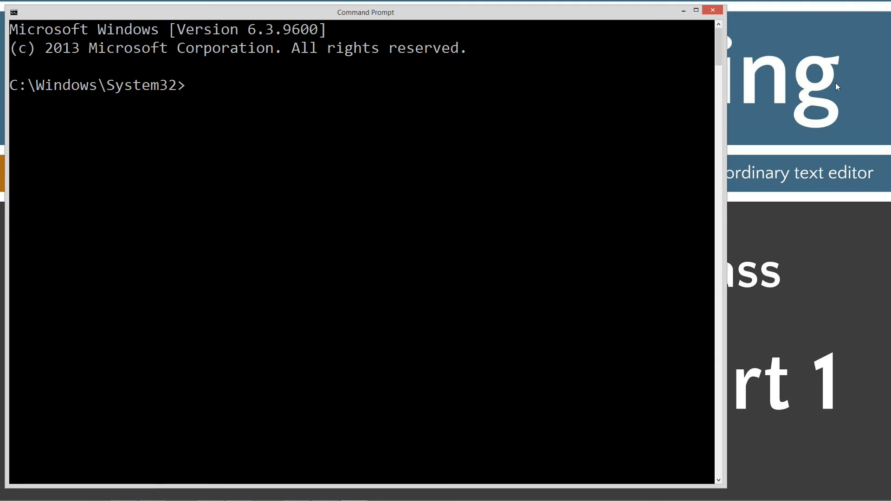
# - Run javac to confirm the Java compiler works, then clear the screen with cls
pyautogui.write('java')
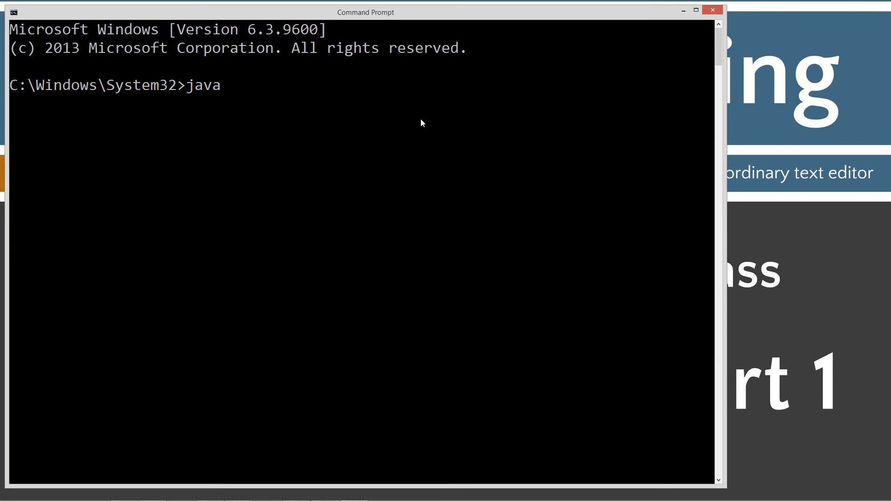
pyautogui.press('Return')
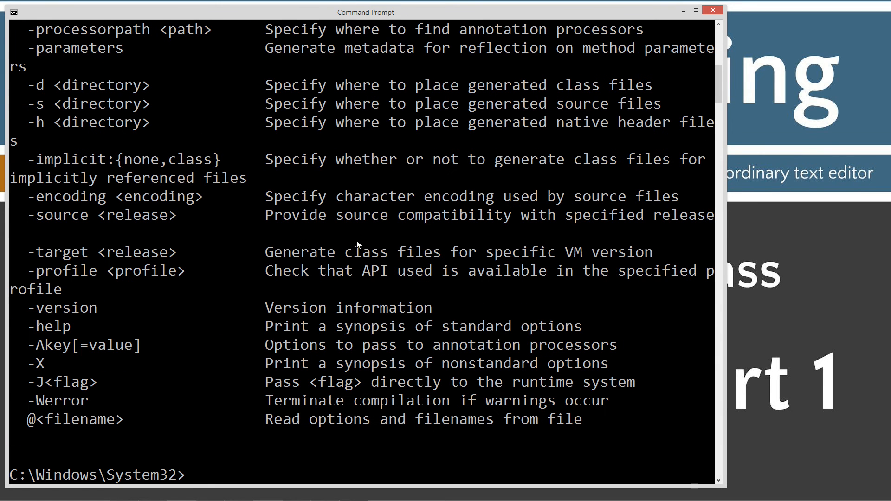
pyautogui.moveTo(380, 276)
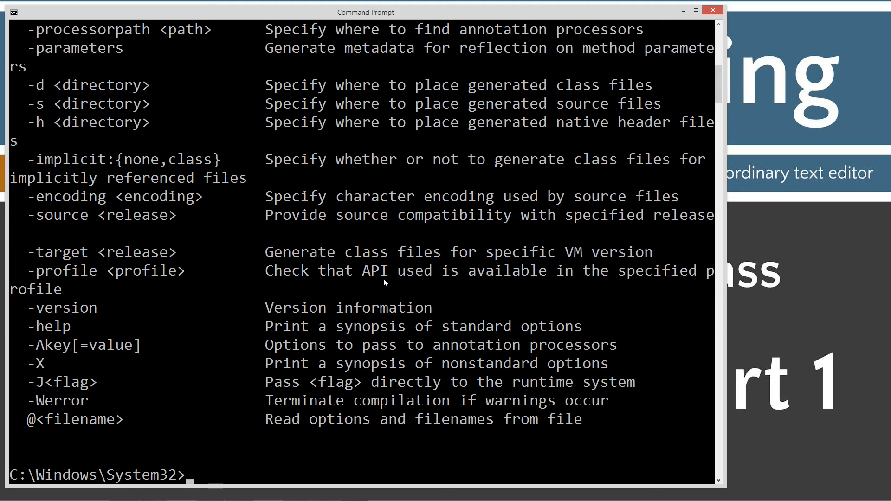
pyautogui.write('cl')
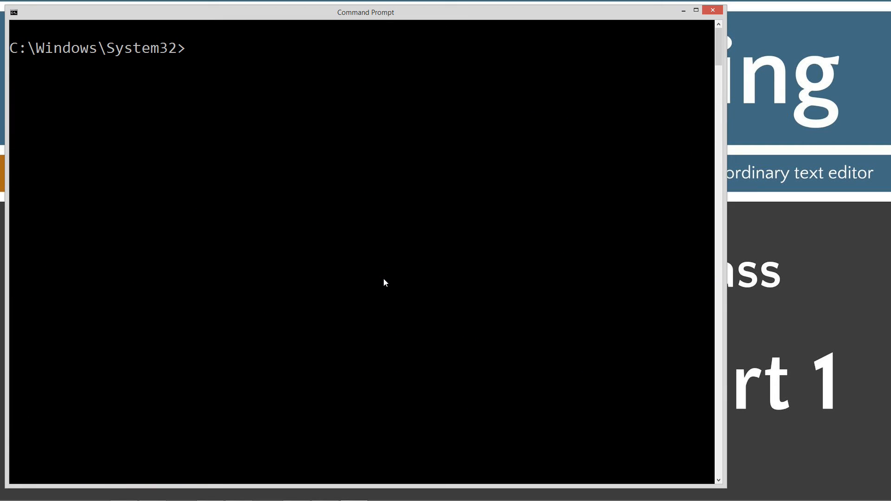
# - Create the C:\Java\ConstructorsOne folder and change into it
pyautogui.write('cd \\')
pyautogui.write('md')
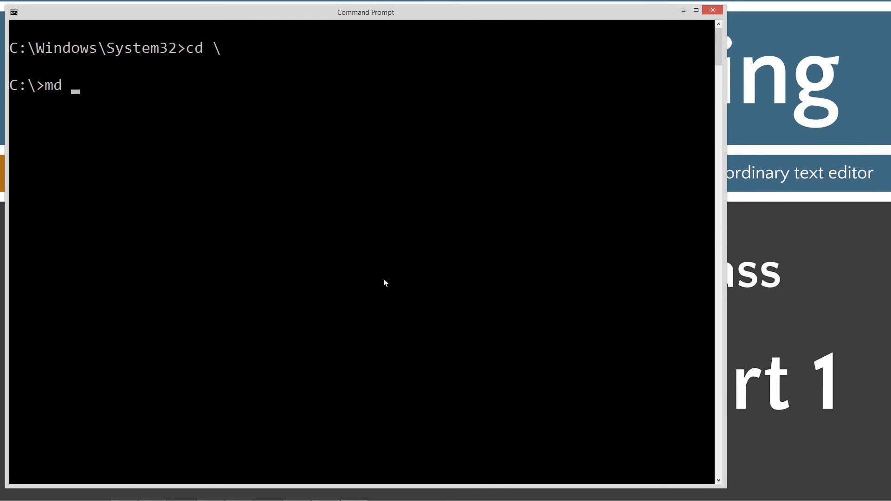
pyautogui.write('Java')
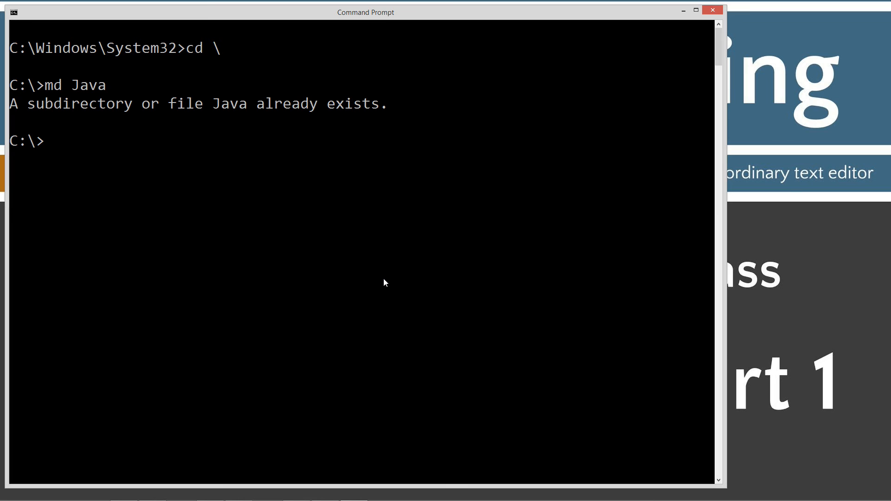
pyautogui.write('cd Java')
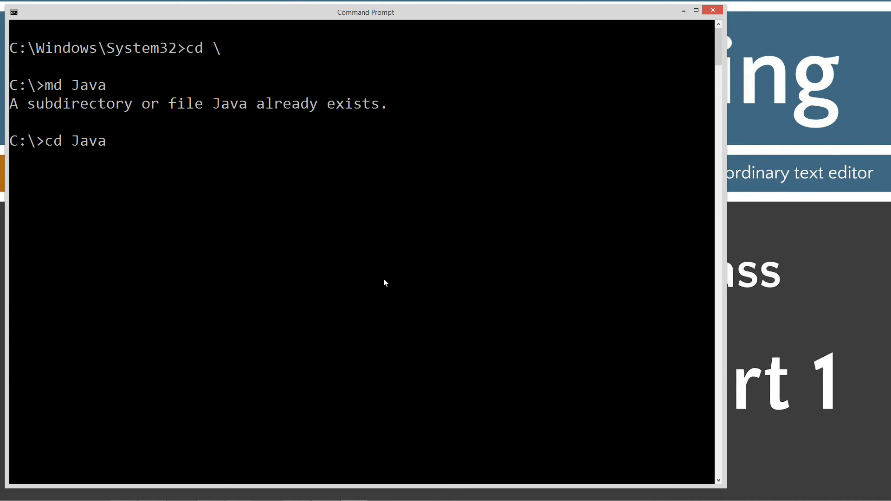
pyautogui.write('md')
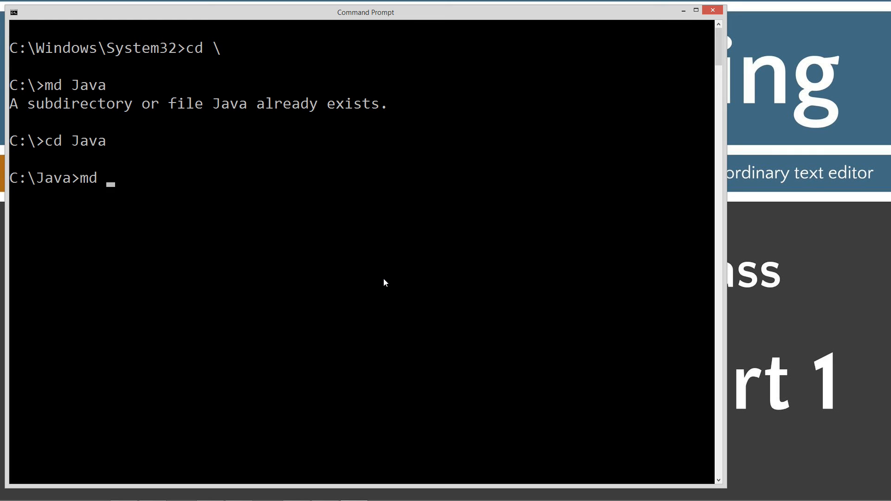
pyautogui.write('Constructor')
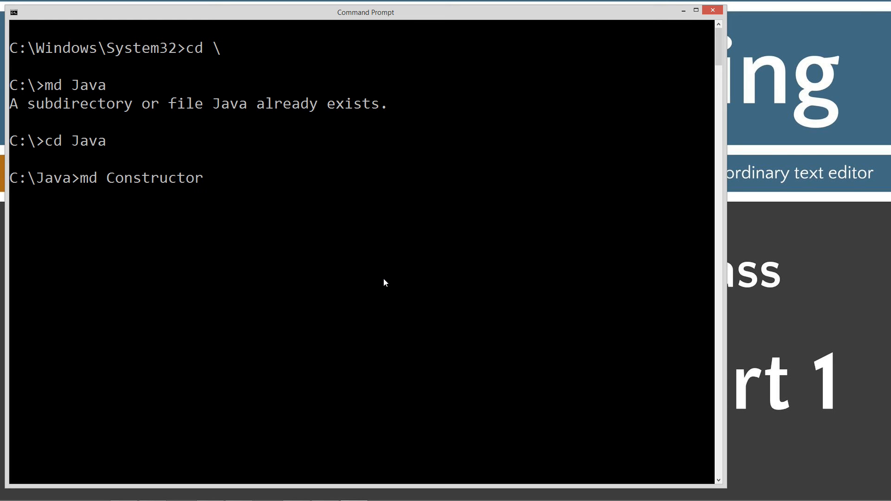
pyautogui.press('Return')
pyautogui.write('no')
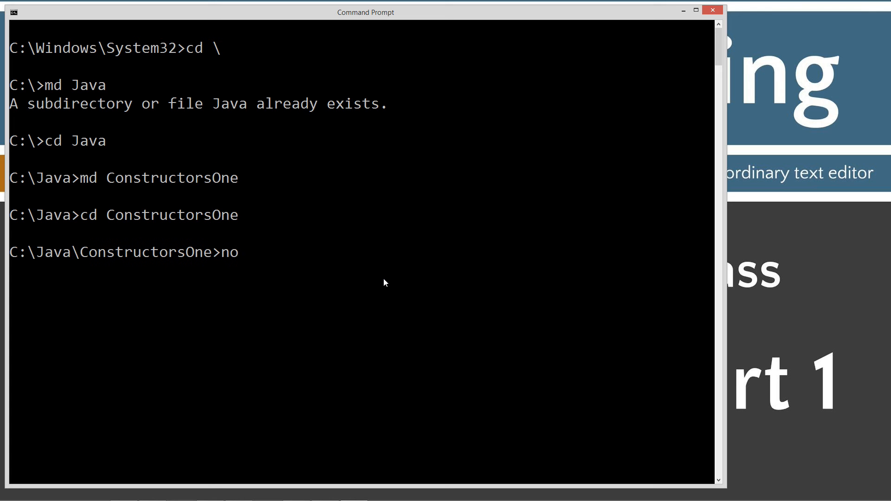
# - Open ConstructorsOne.java in Notepad from that folder
pyautogui.write('tepad Con')
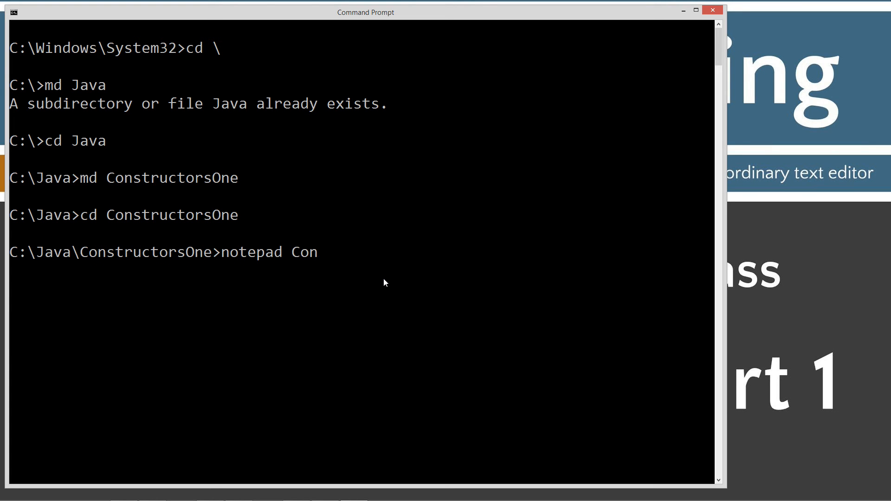
pyautogui.write('struct')
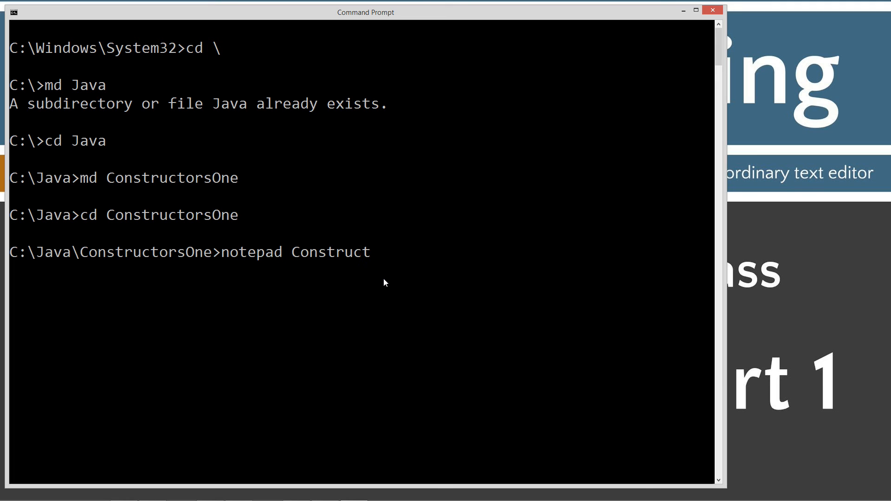
pyautogui.write('orsOne.')
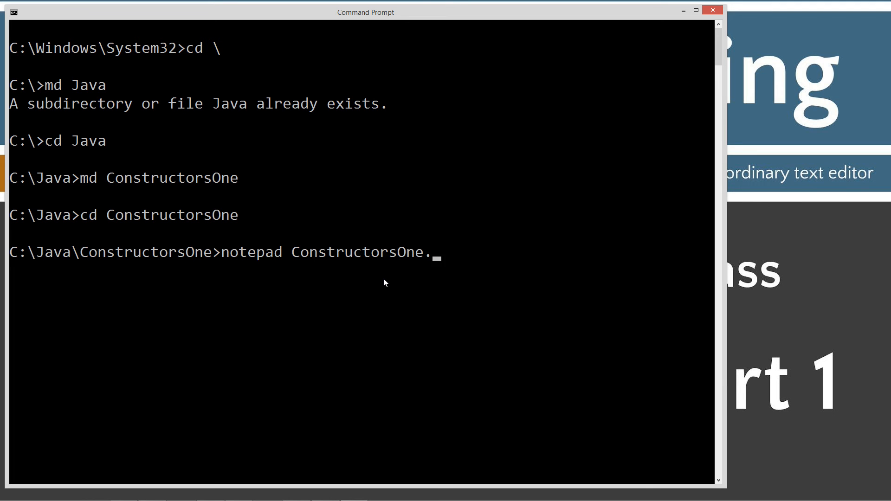
pyautogui.write('java')
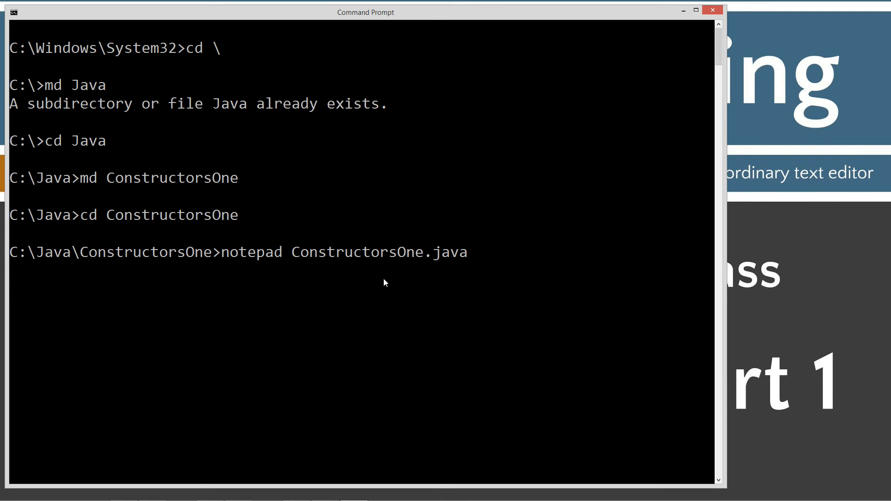
pyautogui.press('Return')
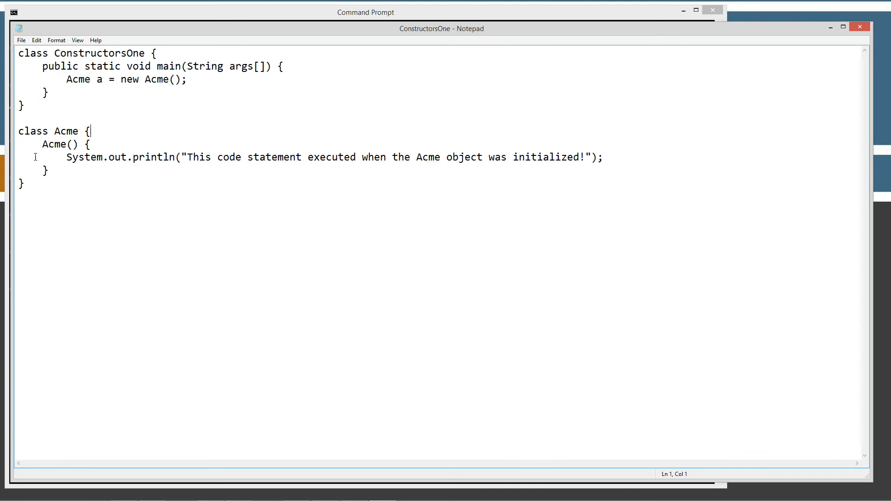
pyautogui.moveTo(18, 131); pyautogui.dragTo(25, 183)
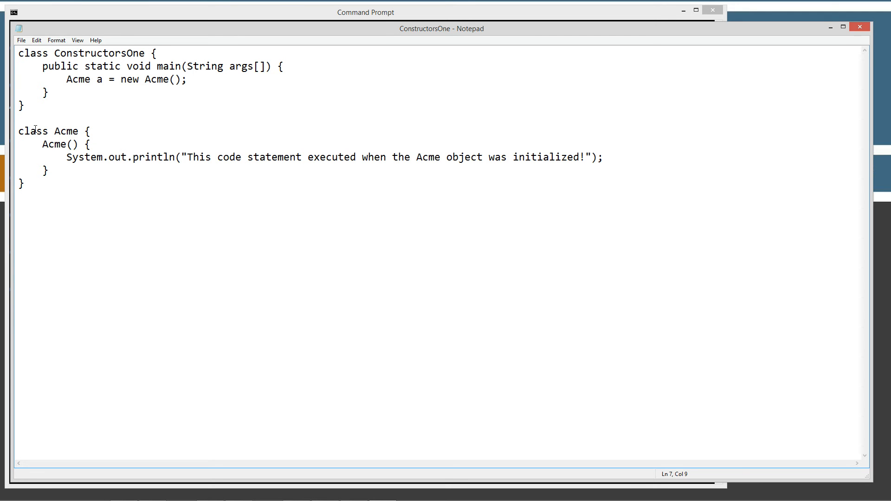
pyautogui.click(25, 106)
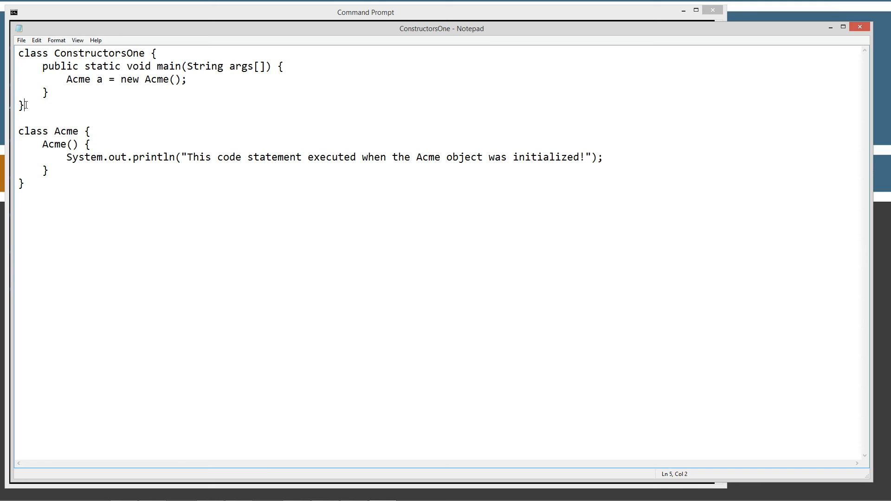
pyautogui.click(55, 53)
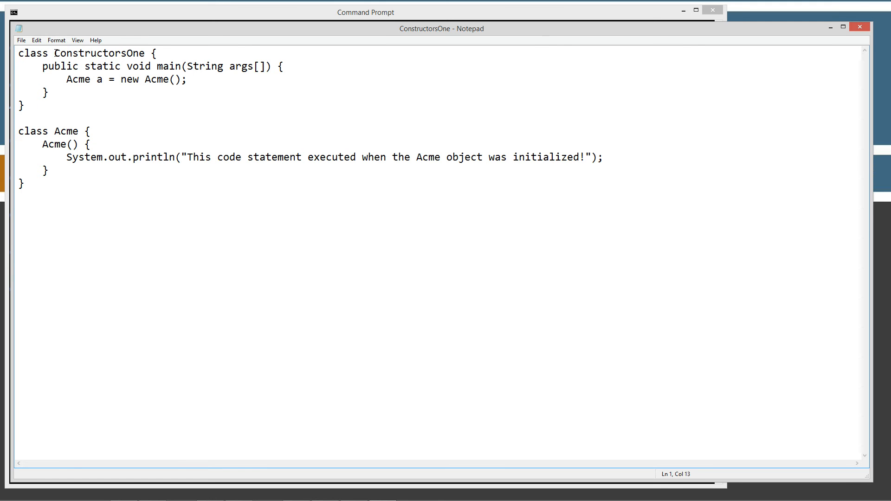
pyautogui.doubleClick(99, 53)
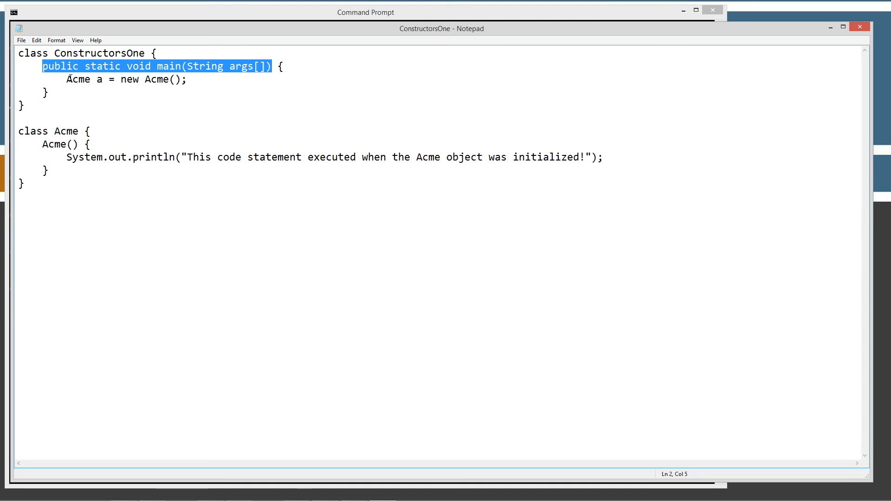
pyautogui.doubleClick(78, 80)
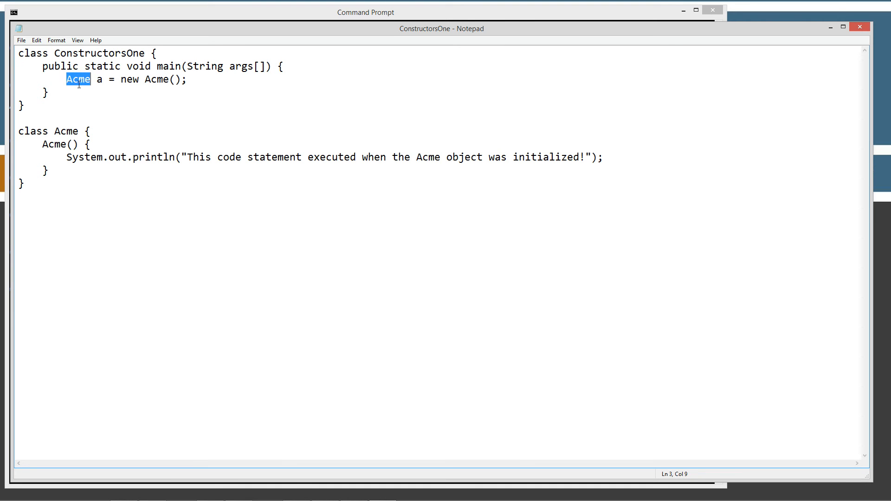
pyautogui.doubleClick(100, 79)
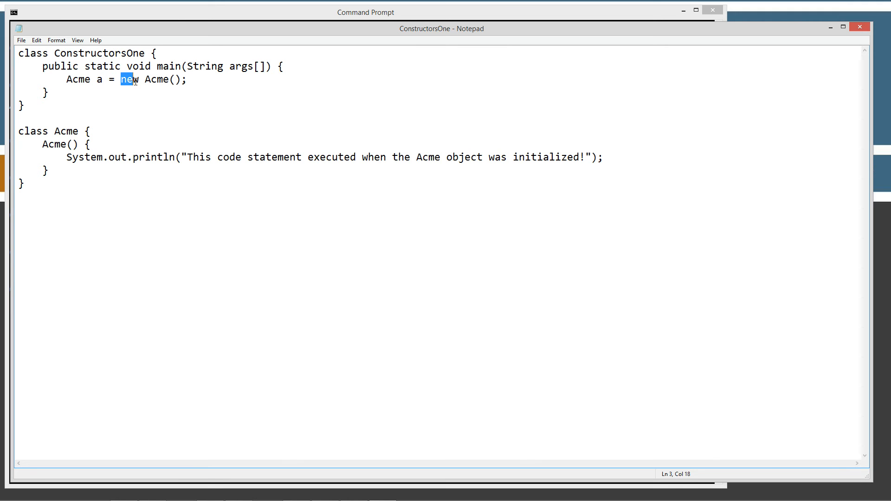
pyautogui.doubleClick(157, 79)
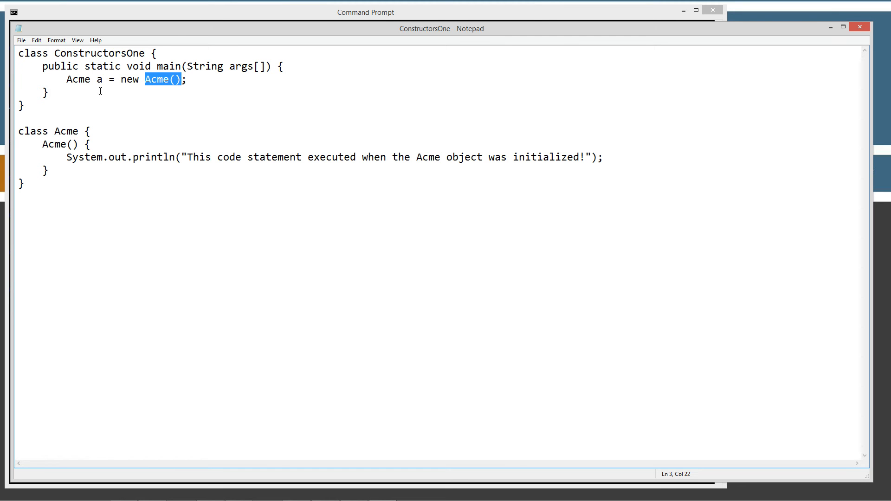
pyautogui.doubleClick(99, 79)
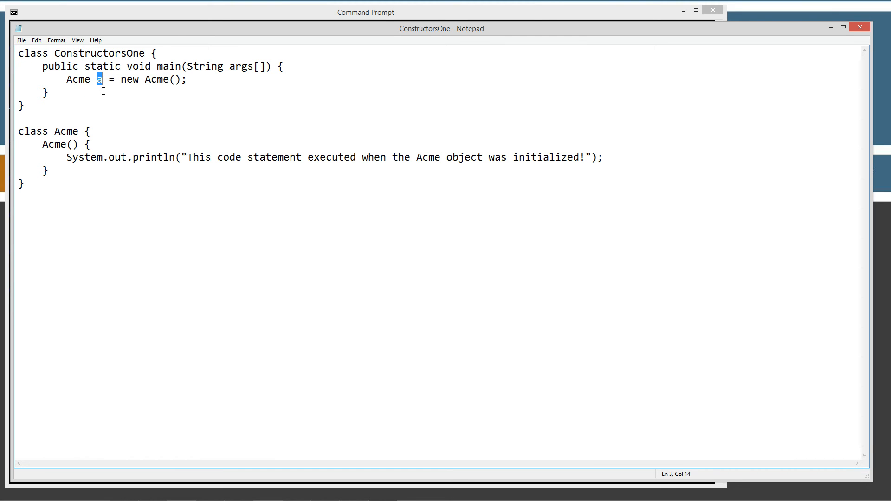
pyautogui.moveTo(144, 91)
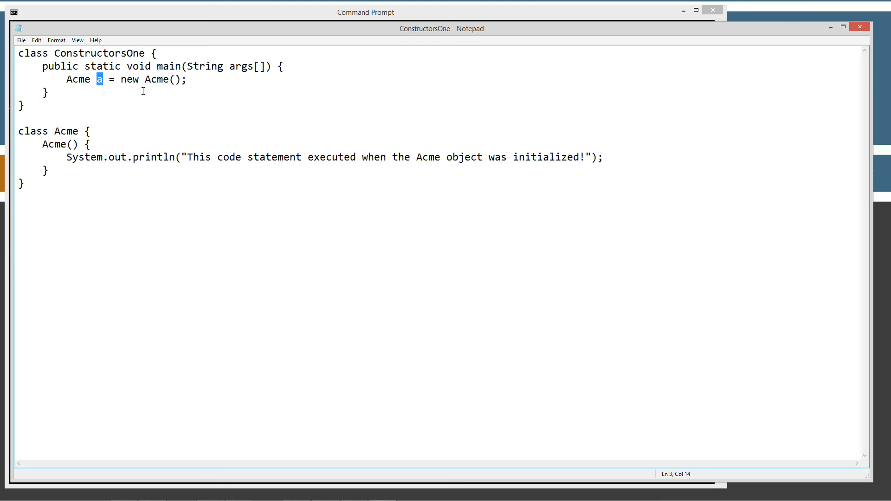
pyautogui.click(20, 131)
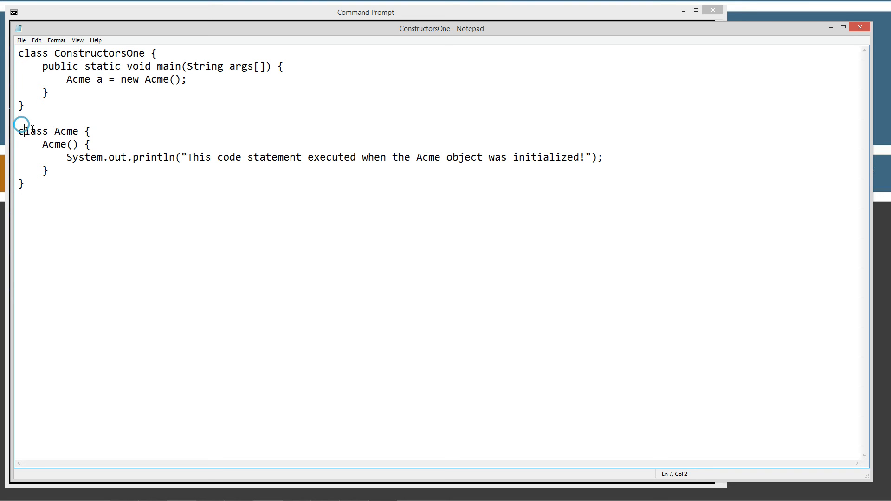
pyautogui.doubleClick(66, 131)
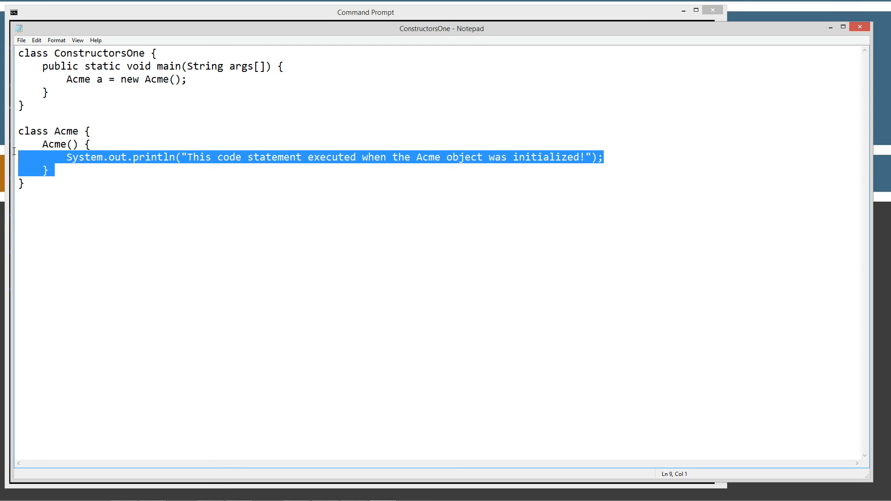
pyautogui.click(51, 144)
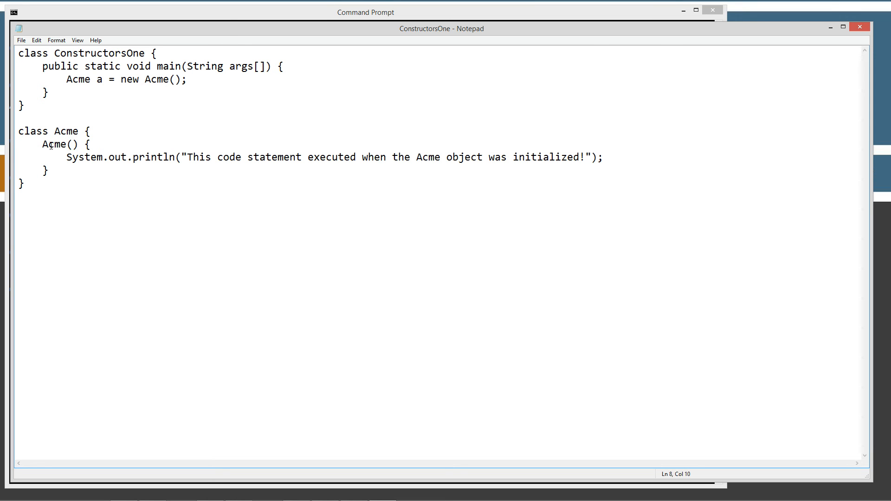
pyautogui.doubleClick(55, 144)
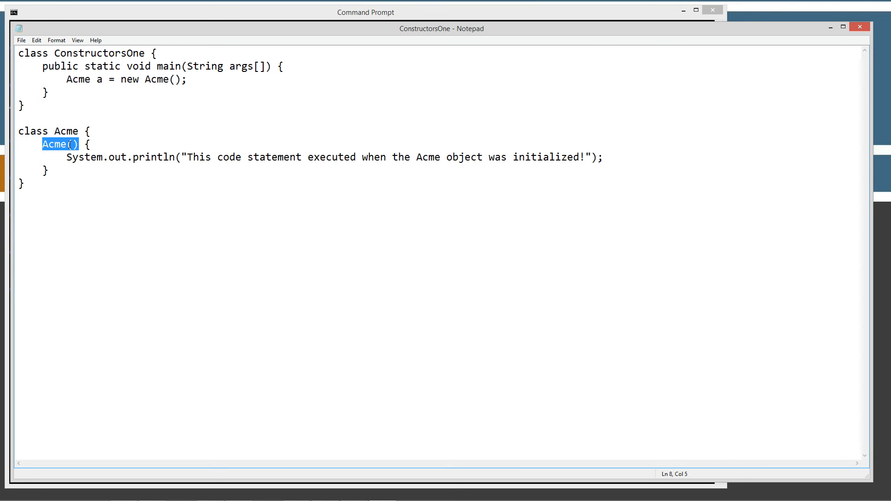
pyautogui.doubleClick(160, 79)
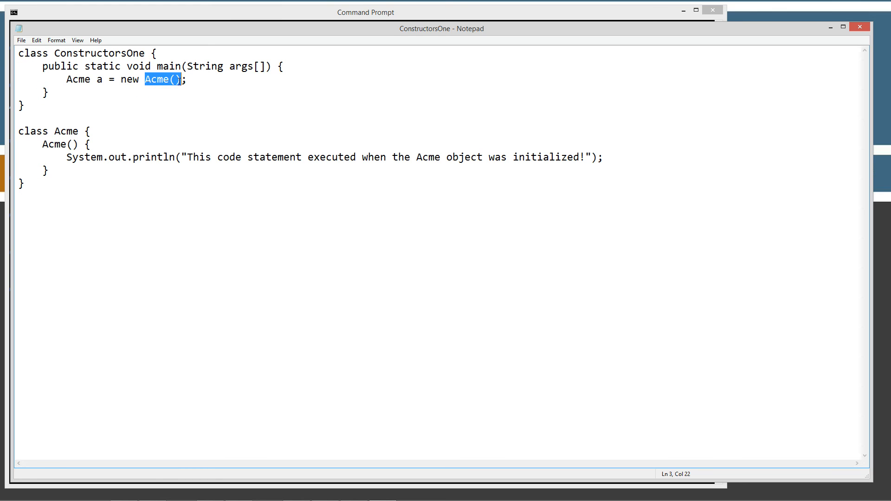
pyautogui.click(65, 144)
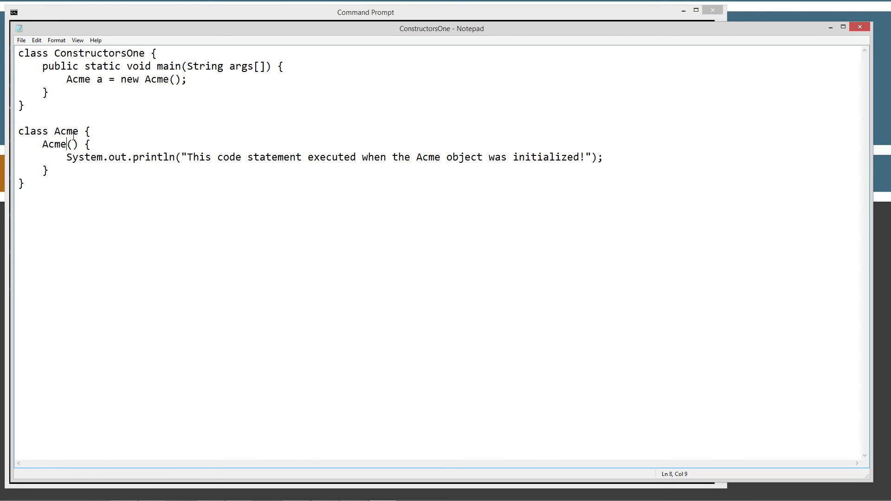
pyautogui.moveTo(55, 130)
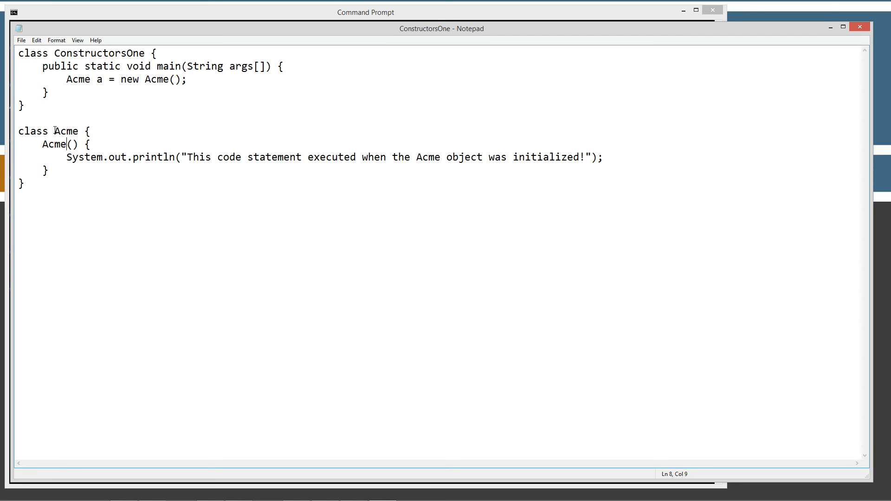
pyautogui.doubleClick(66, 130)
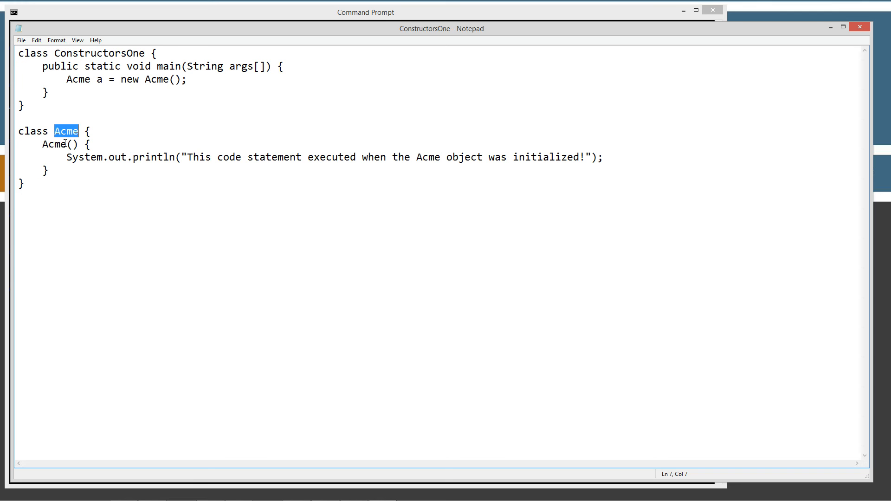
pyautogui.doubleClick(54, 144)
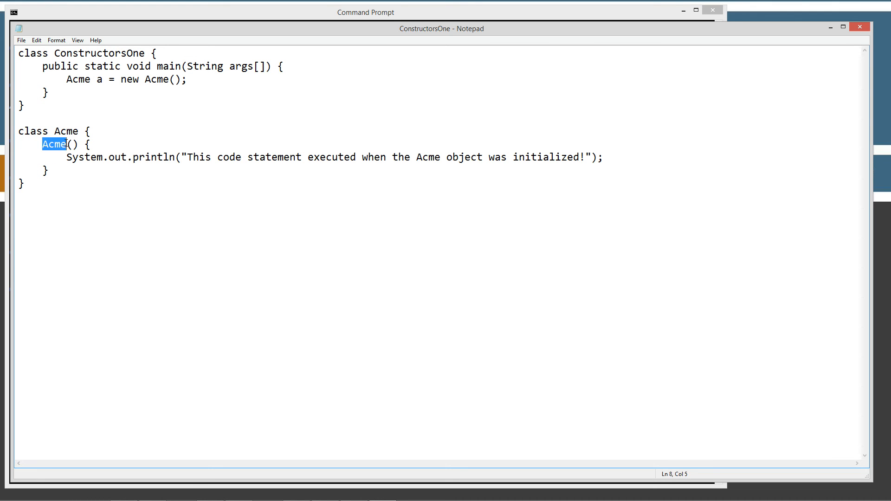
pyautogui.doubleClick(64, 132)
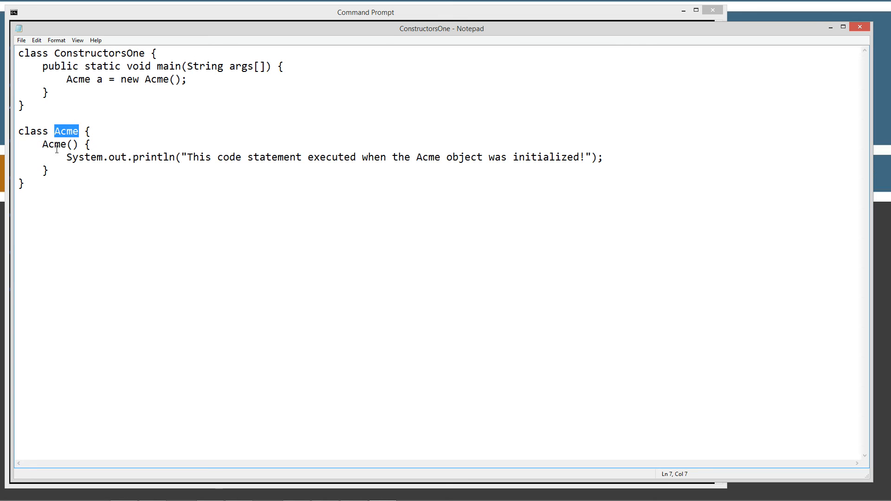
pyautogui.doubleClick(54, 144)
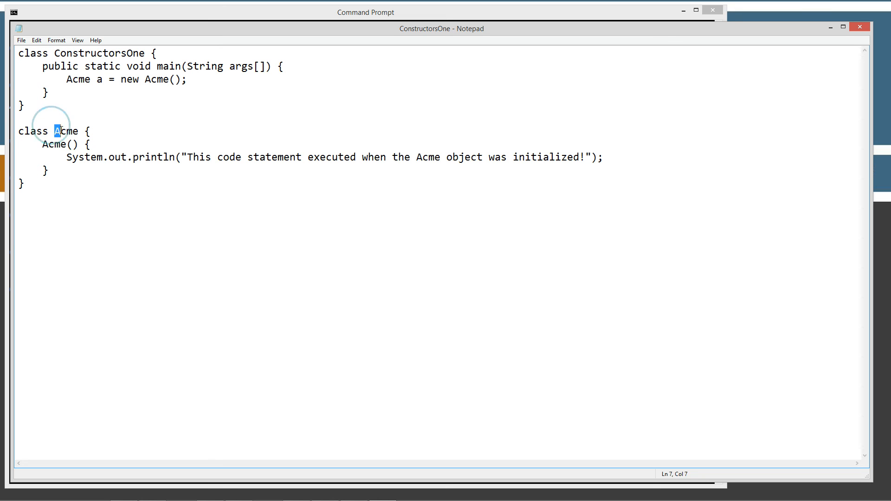
pyautogui.doubleClick(65, 131)
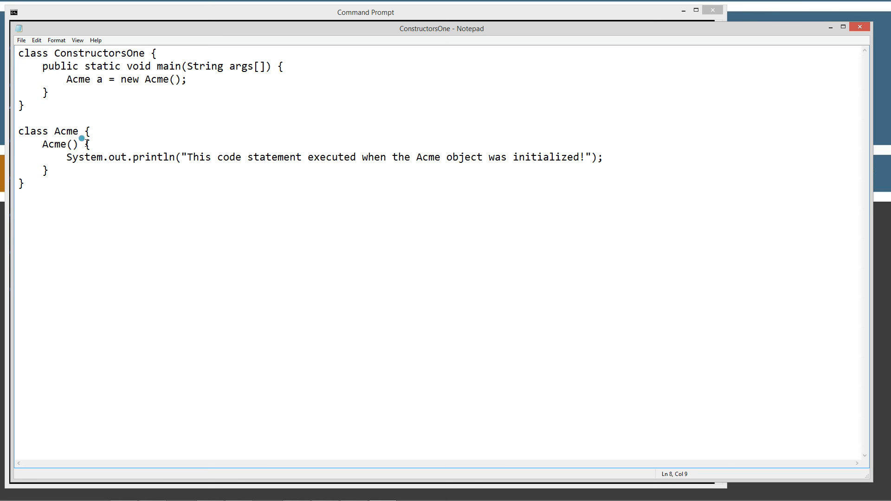
pyautogui.moveTo(86, 144); pyautogui.dragTo(49, 170)
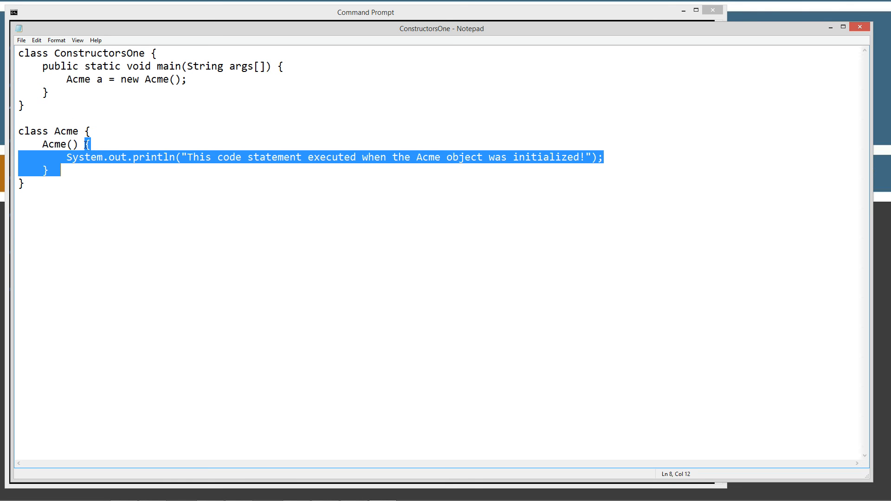
pyautogui.click(90, 144)
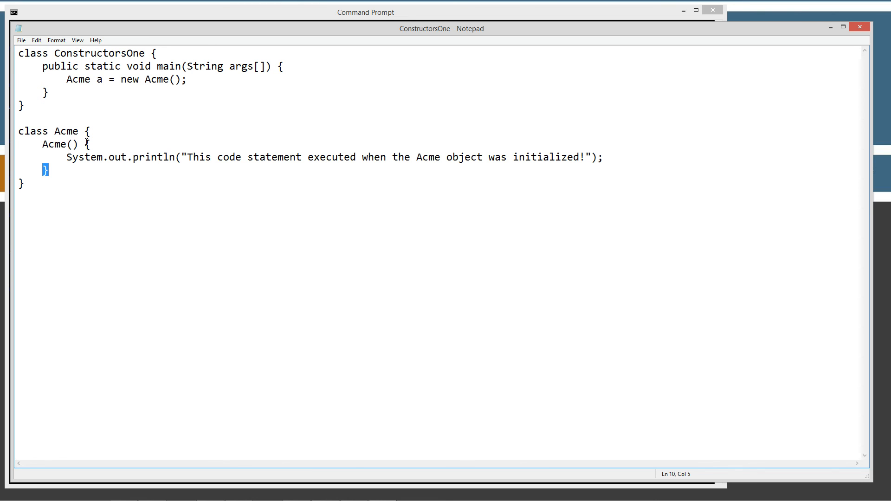
pyautogui.moveTo(59, 169)
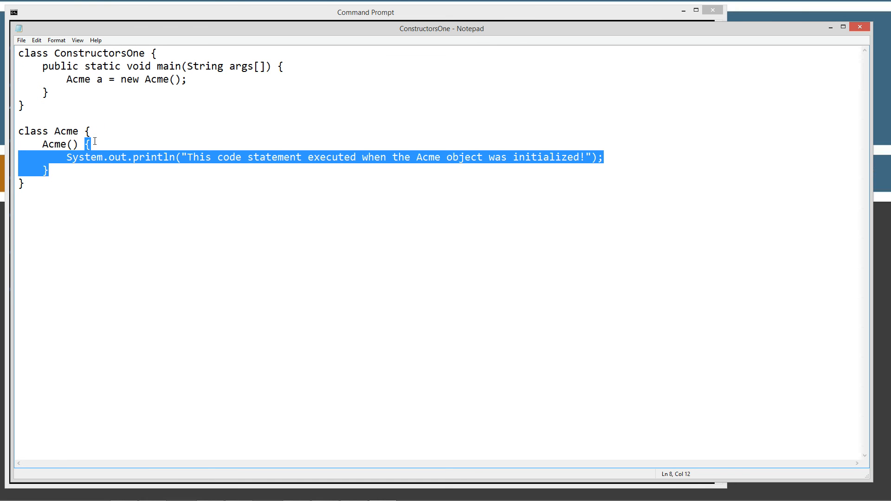
pyautogui.moveTo(190, 157)
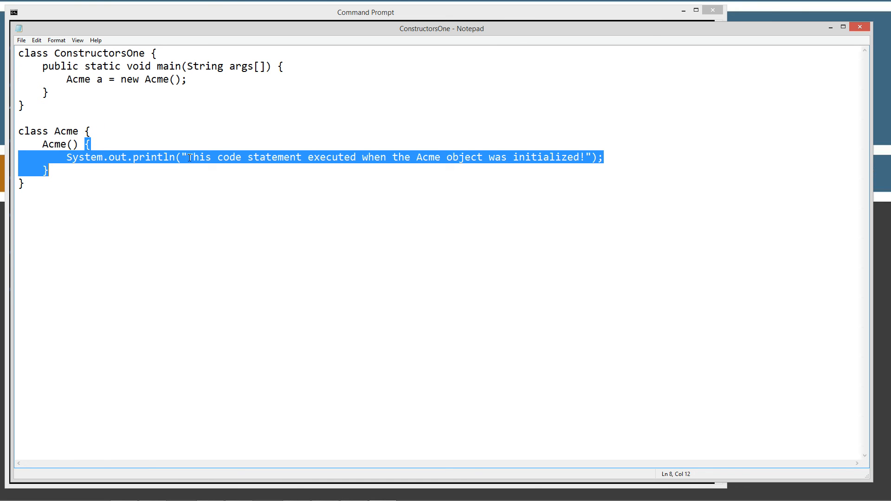
pyautogui.moveTo(78, 154)
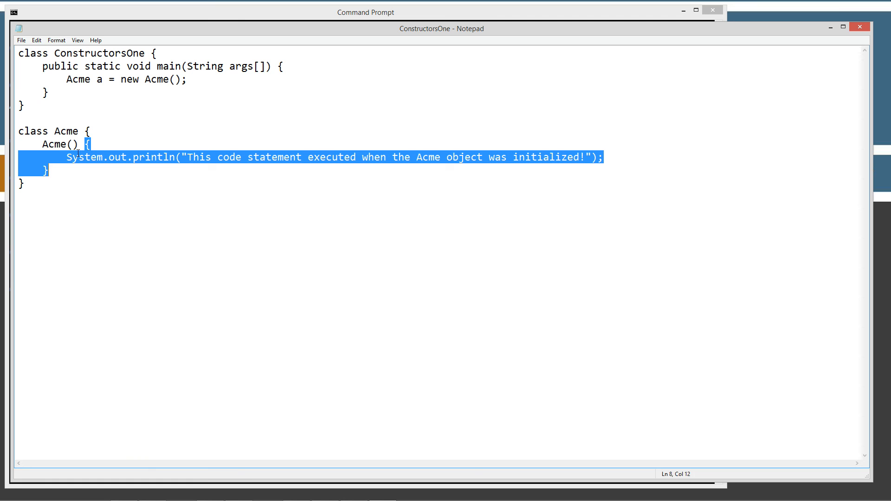
pyautogui.click(132, 157)
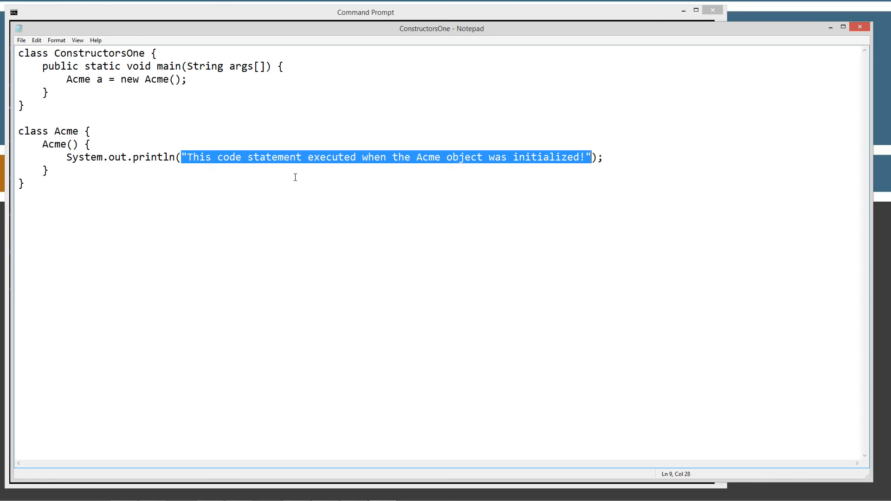
pyautogui.click(21, 40)
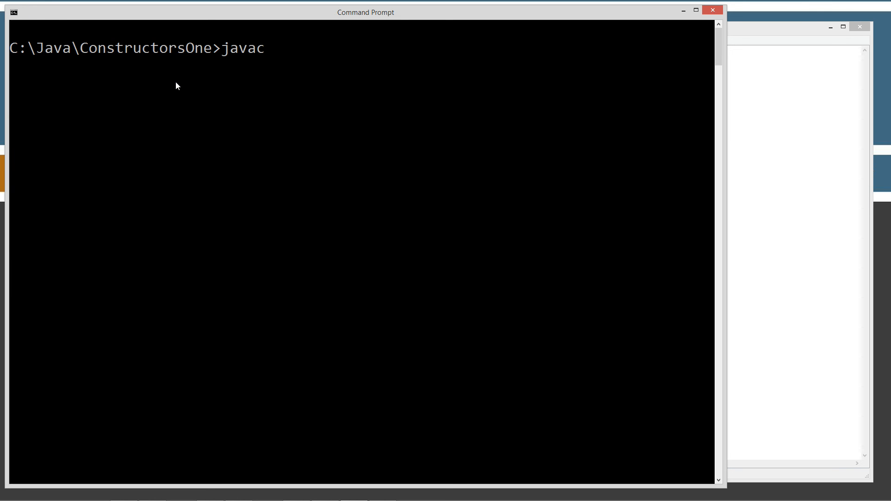
# - Compile ConstructorsOne.java with javac and run java ConstructorsOne to print the Acme message
pyautogui.write('ConstructorsOne.java')
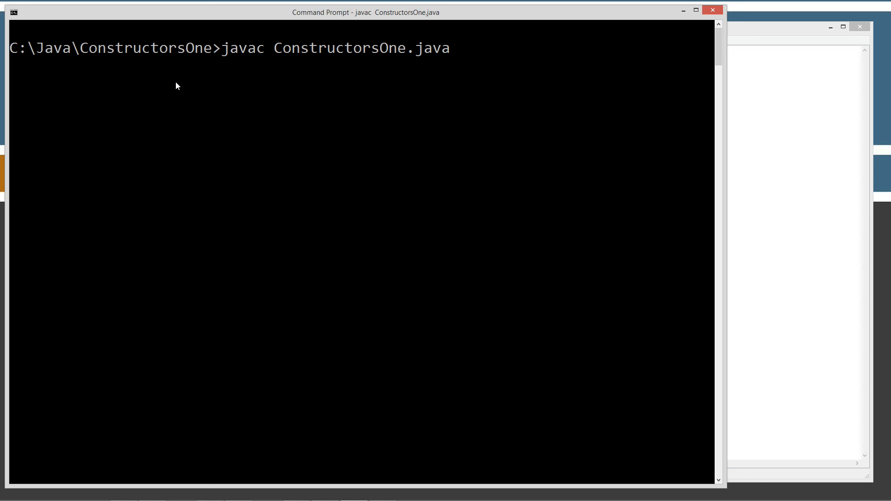
pyautogui.write('java')
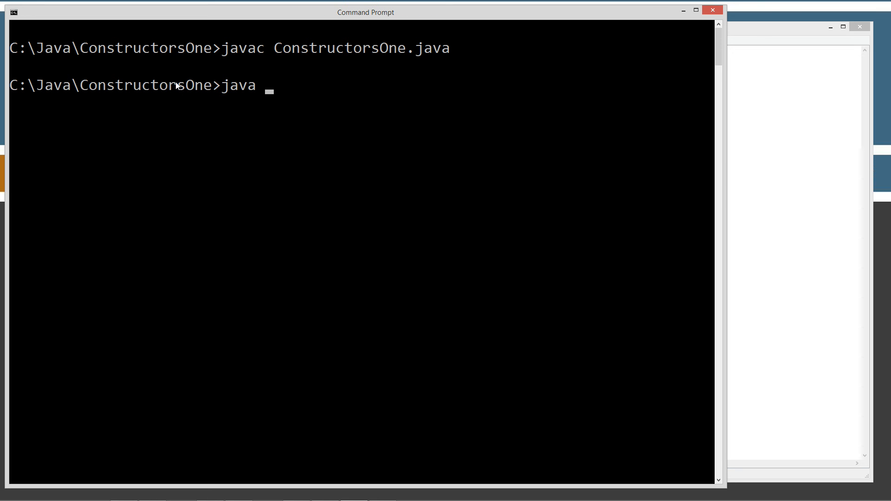
pyautogui.write('ConstructorsOne.cl')
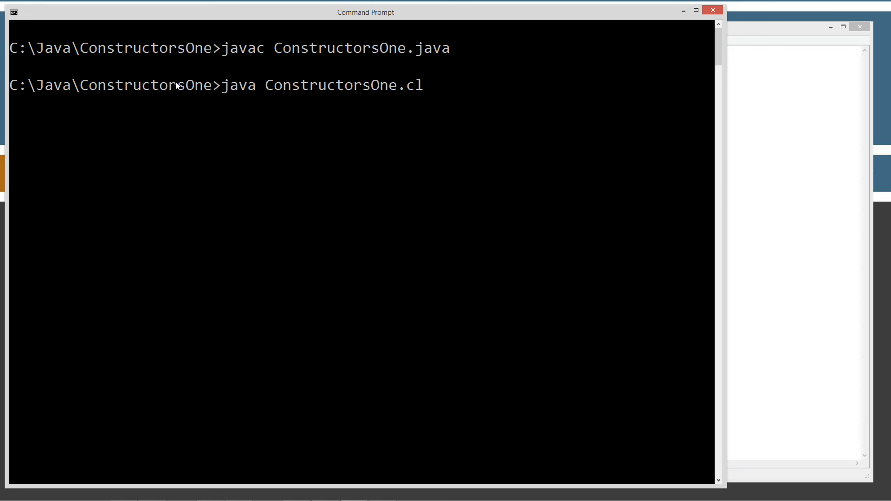
pyautogui.press('Backspace')
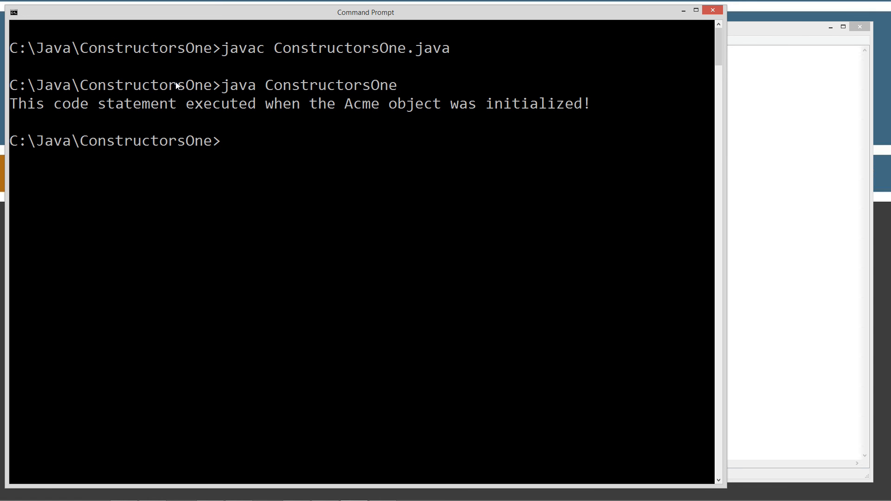
pyautogui.moveTo(587, 113)
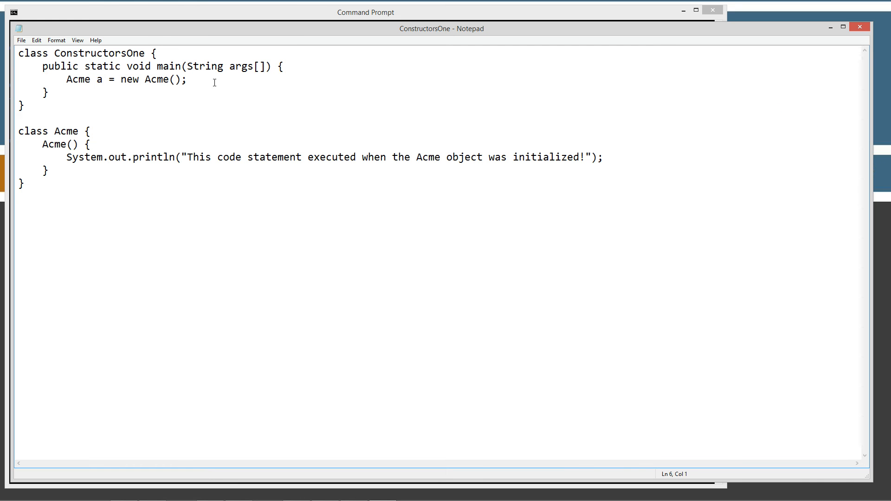
# - Highlight the variable a and the Acme constructor, then close Notepad without changes
pyautogui.tripleClick(124, 79)
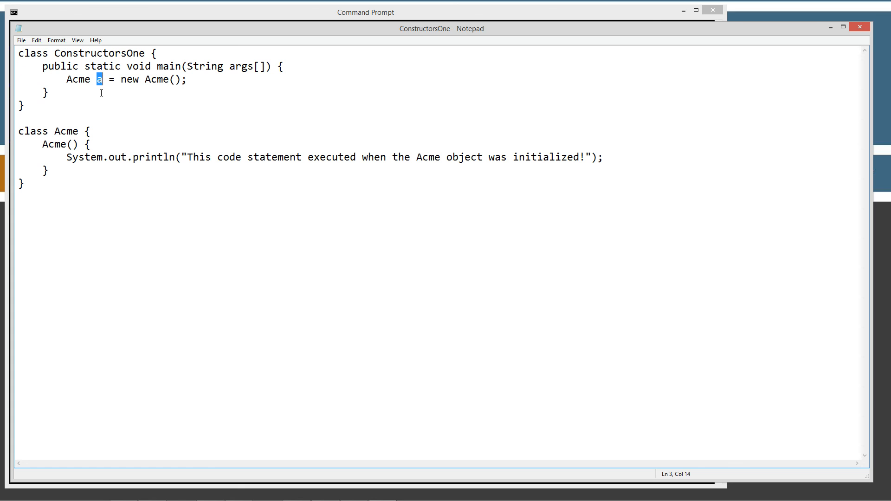
pyautogui.moveTo(208, 81)
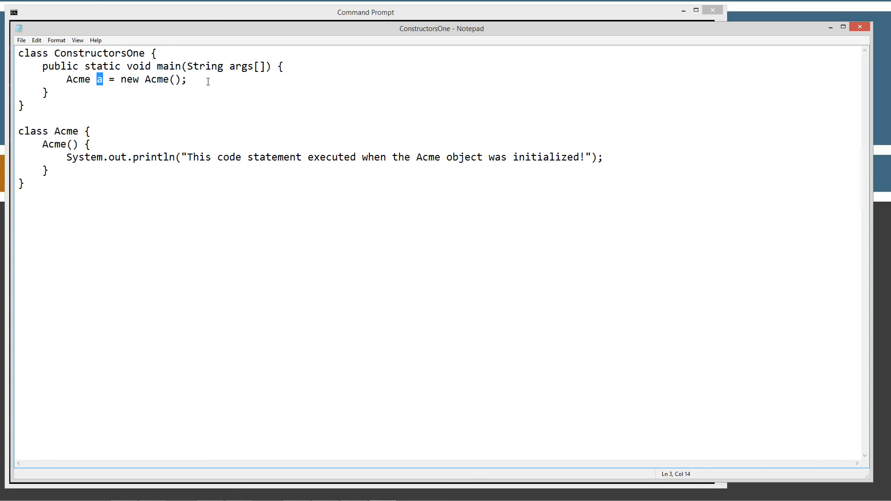
pyautogui.moveTo(42, 144); pyautogui.dragTo(51, 170)
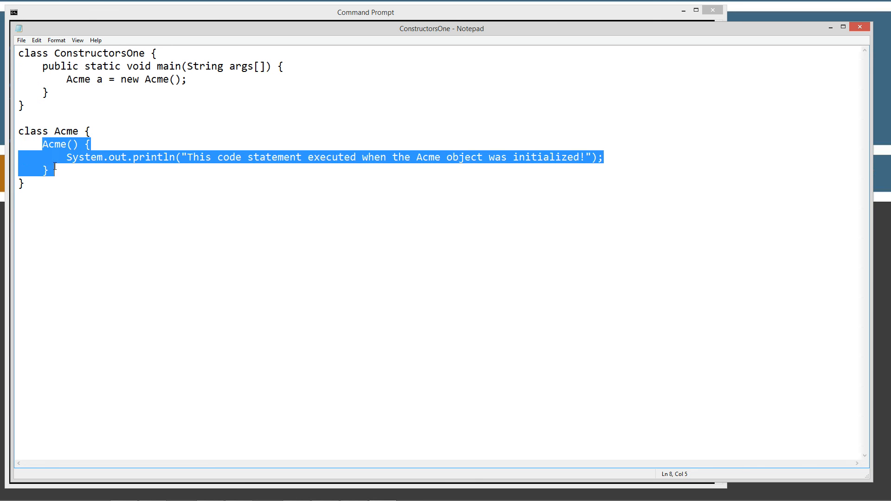
pyautogui.click(66, 158)
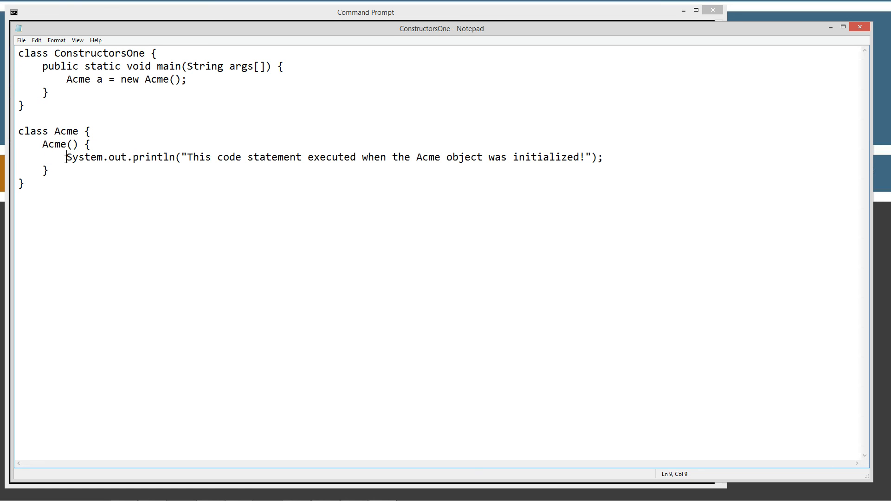
pyautogui.moveTo(156, 161)
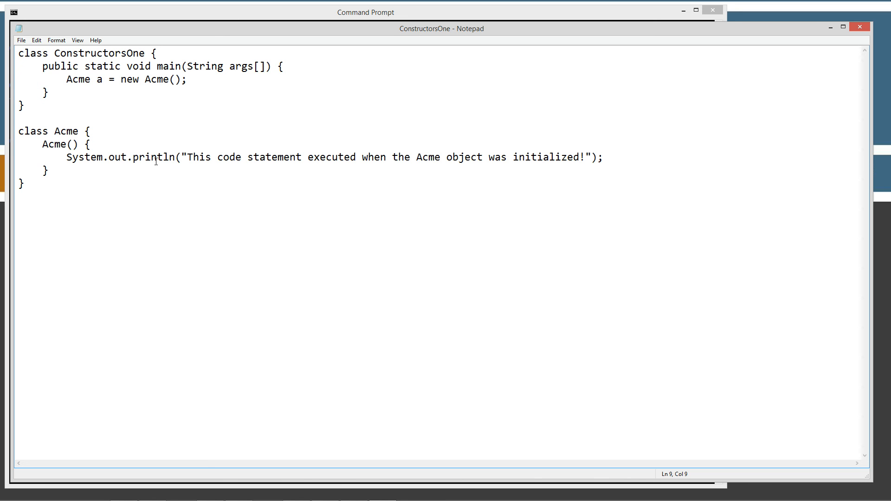
pyautogui.click(67, 157)
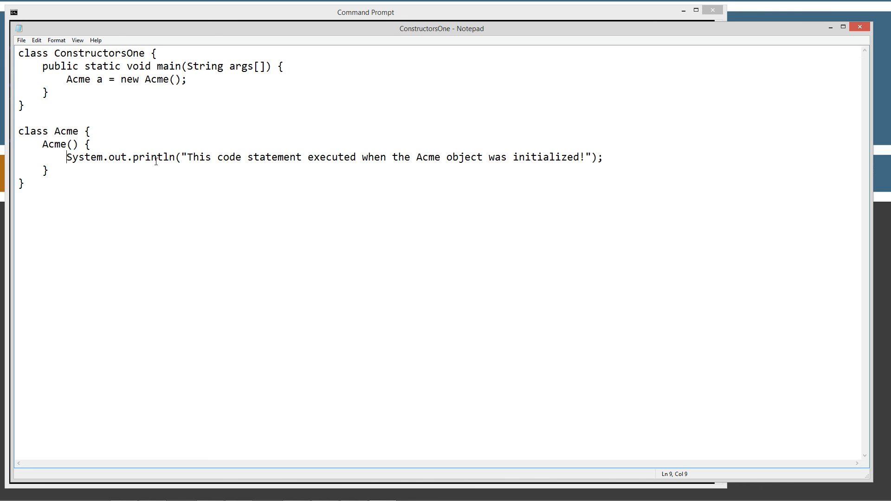
pyautogui.moveTo(551, 73)
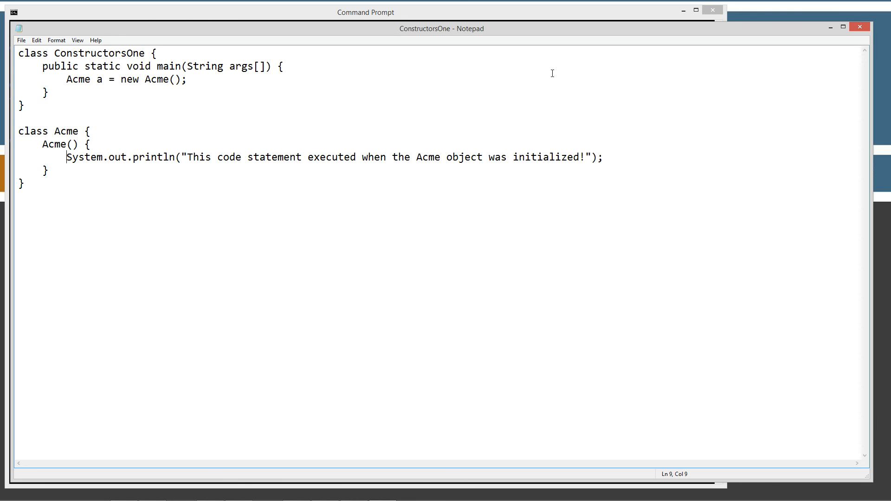
pyautogui.moveTo(860, 28)
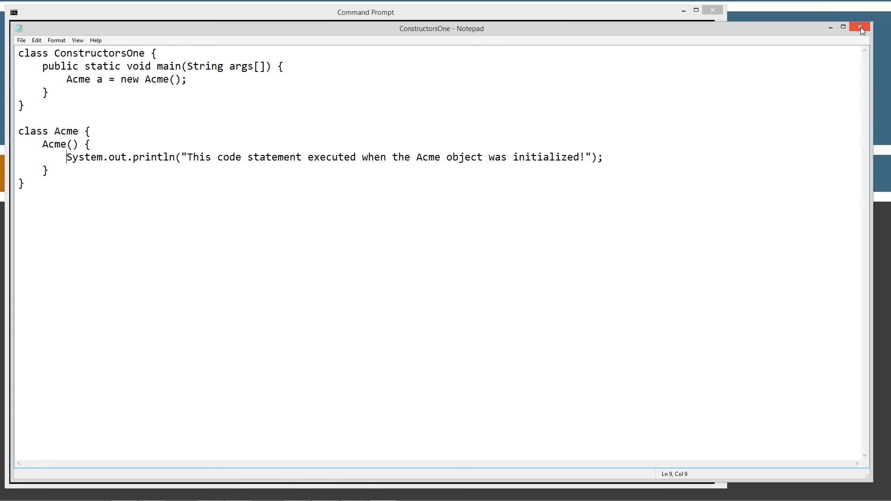
pyautogui.click(860, 28)
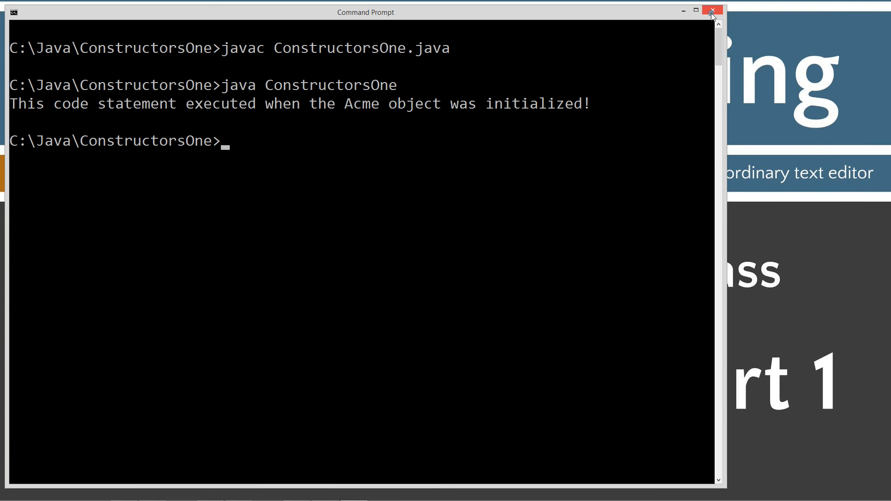